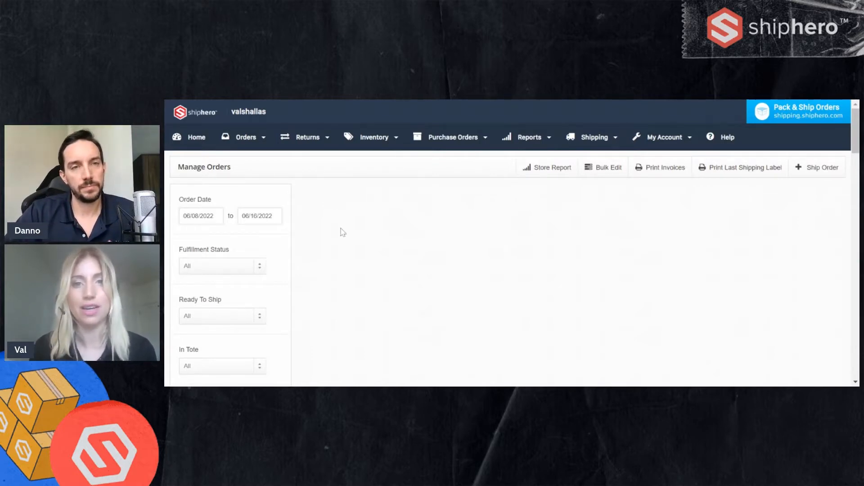
Open the My Account menu to reach users and roles administration
{"action": "scroll", "scroll_direction": "down", "scroll_amount": 3}
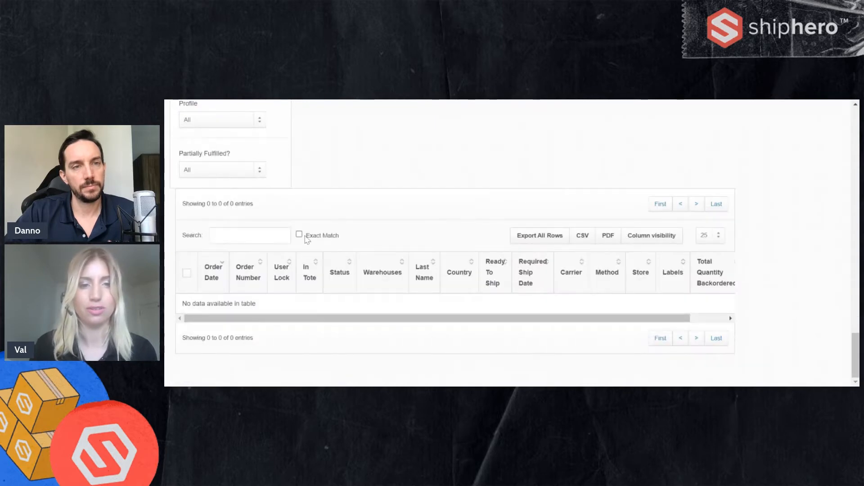
{"action": "left_click", "coordinate": [665, 137]}
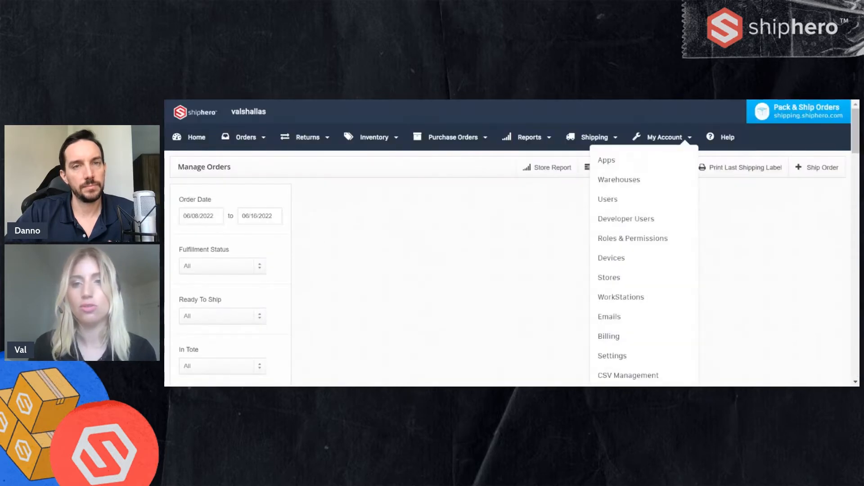
{"action": "mouse_move", "coordinate": [608, 199]}
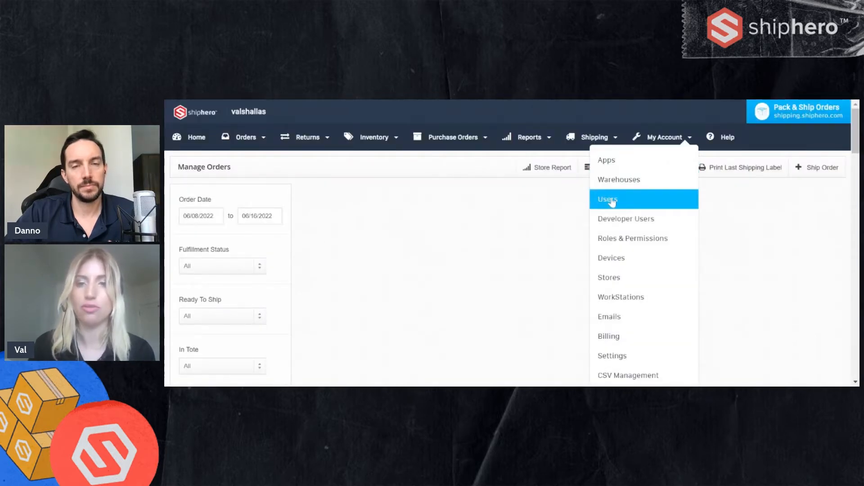
{"action": "mouse_move", "coordinate": [632, 238]}
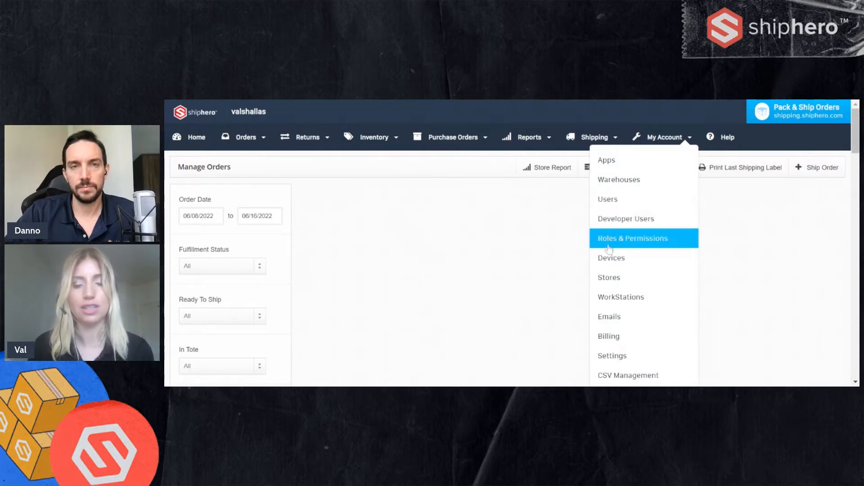
{"action": "mouse_move", "coordinate": [607, 199]}
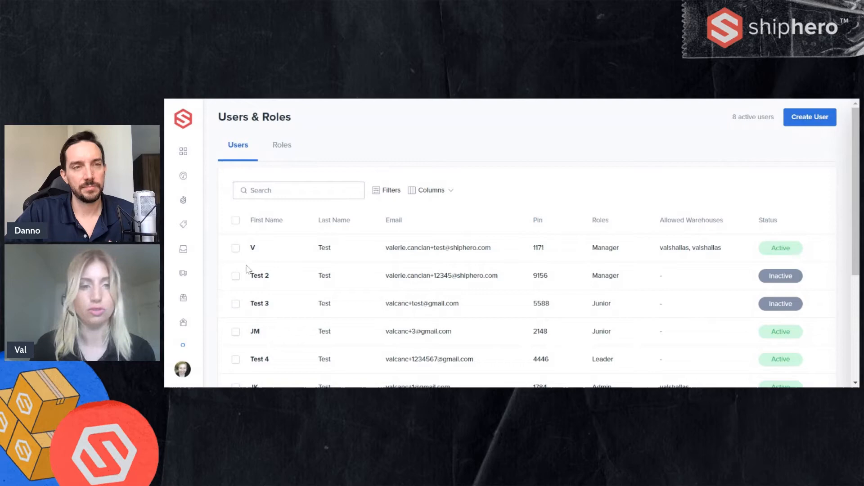
Switch to the Roles tab and scroll through the six existing roles
{"action": "scroll", "scroll_direction": "down", "scroll_amount": 3}
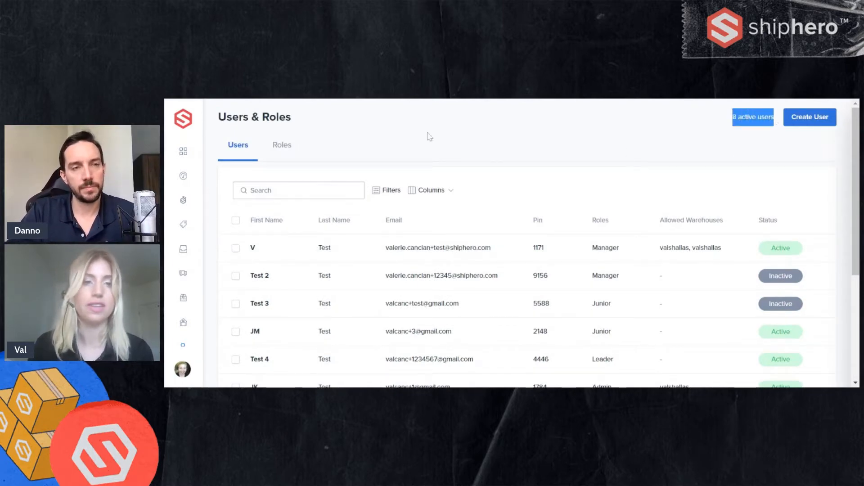
{"action": "left_click", "coordinate": [282, 145]}
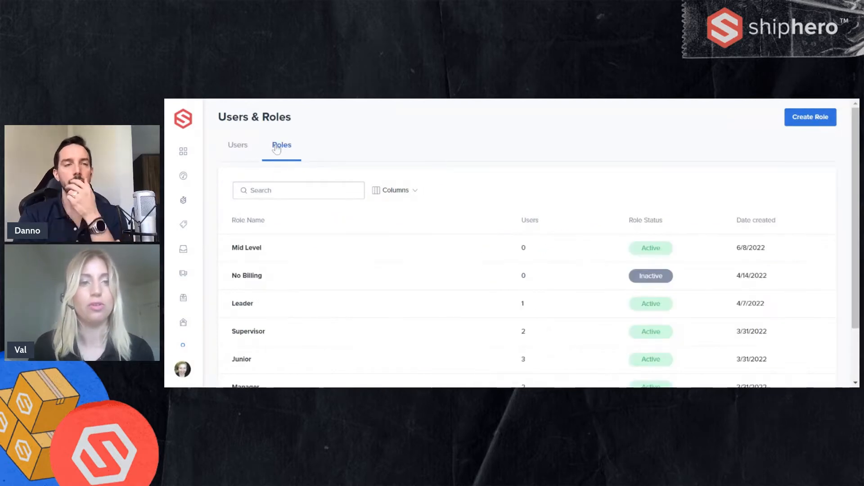
{"action": "scroll", "scroll_direction": "down", "scroll_amount": 3}
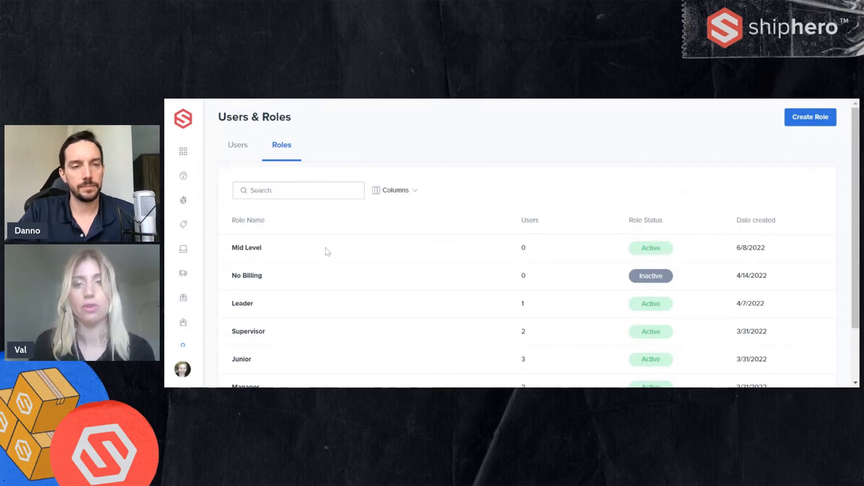
{"action": "scroll", "scroll_direction": "down", "scroll_amount": 3}
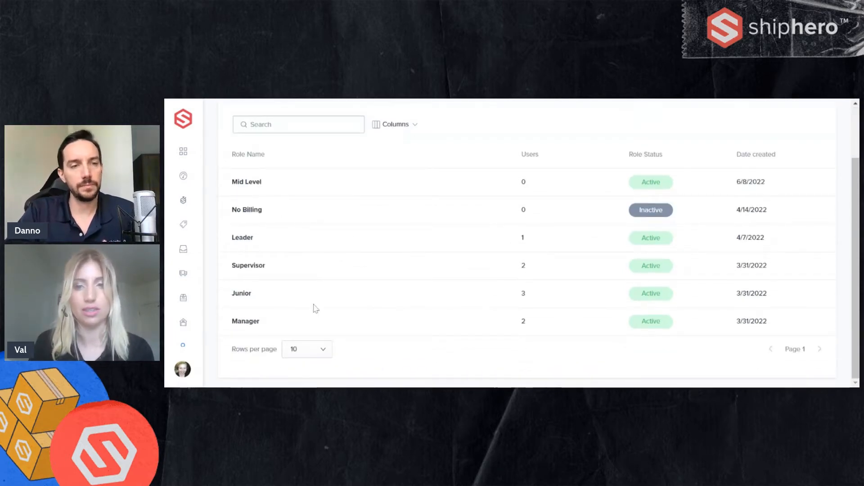
{"action": "mouse_move", "coordinate": [605, 240]}
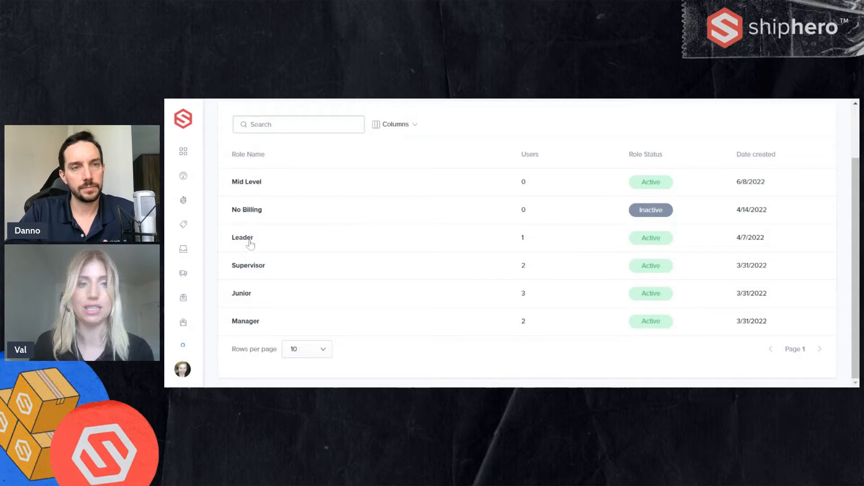
{"action": "mouse_move", "coordinate": [294, 255]}
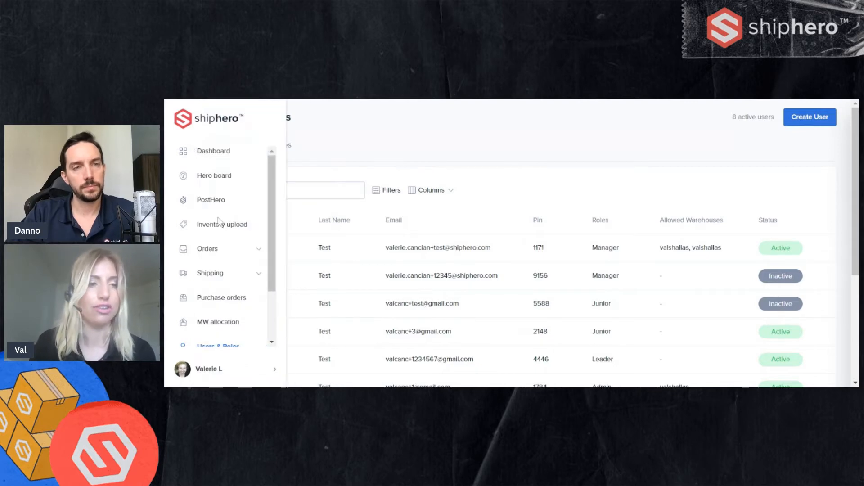
Scroll the Users & Roles page while returning to the Users tab
{"action": "scroll", "scroll_direction": "down", "scroll_amount": 3}
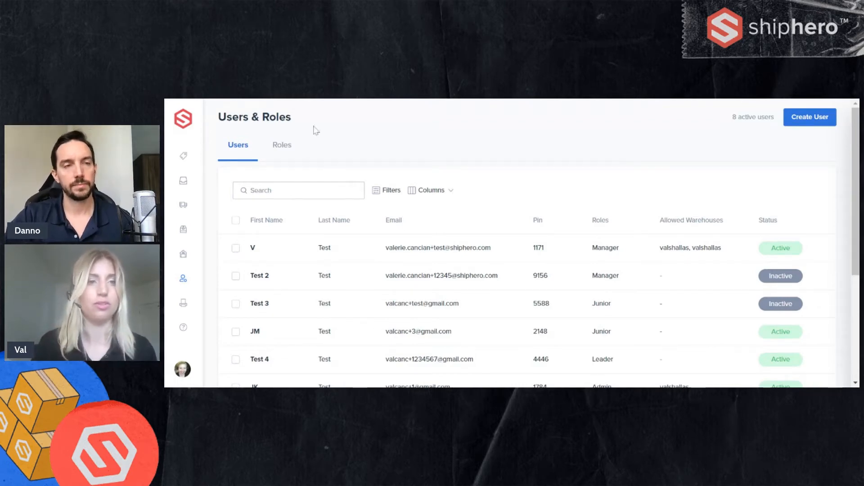
{"action": "left_click", "coordinate": [282, 145]}
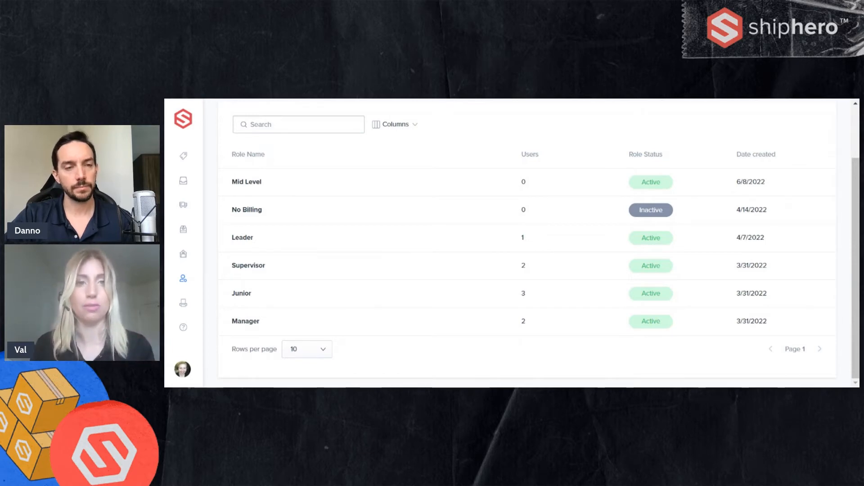
{"action": "left_click", "coordinate": [238, 145]}
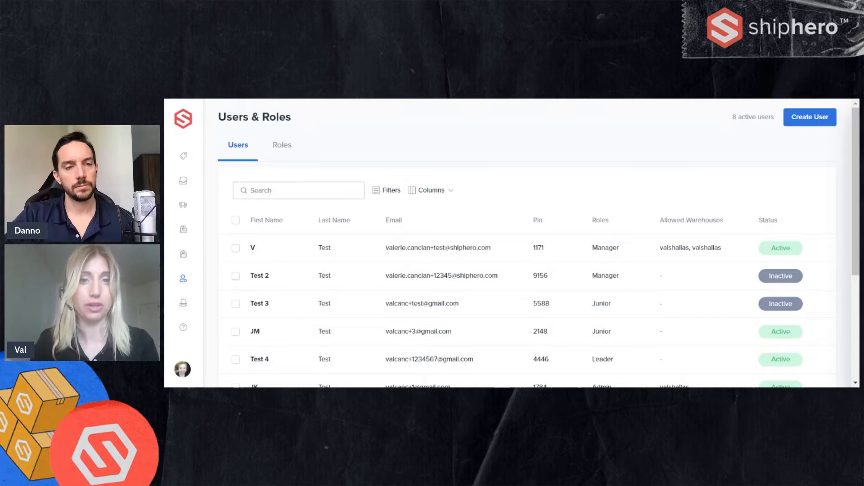
{"action": "left_click", "coordinate": [282, 145]}
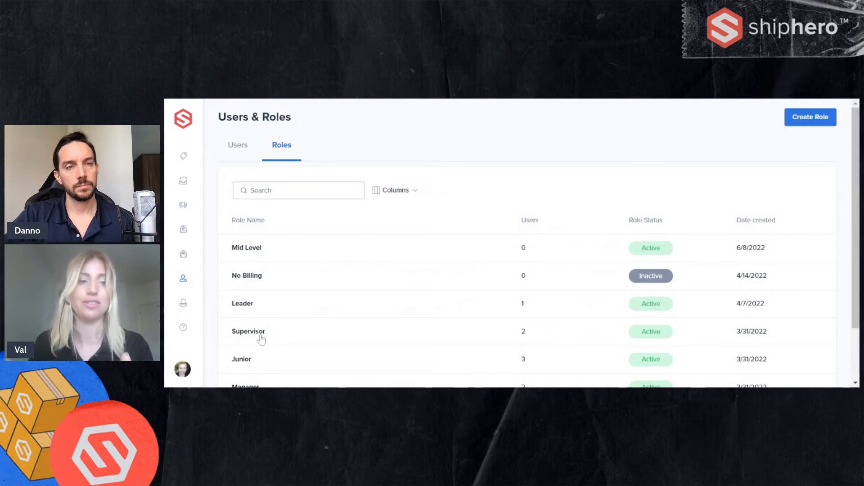
{"action": "mouse_move", "coordinate": [253, 364]}
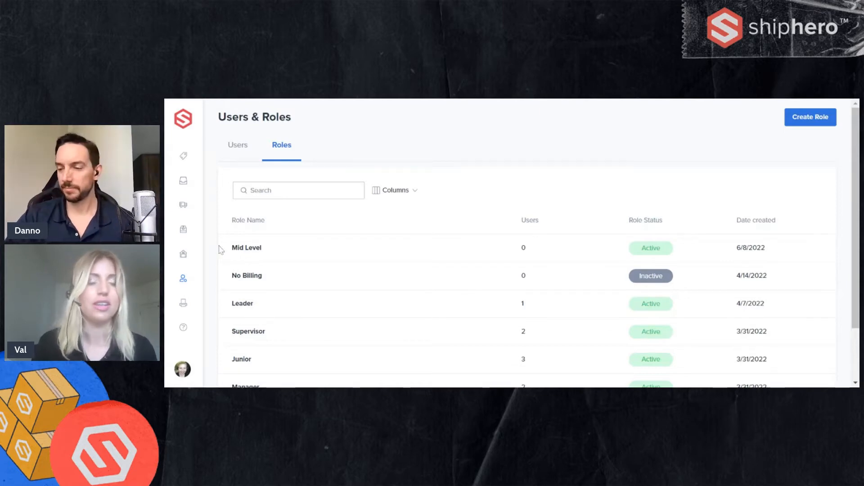
{"action": "left_click", "coordinate": [238, 145]}
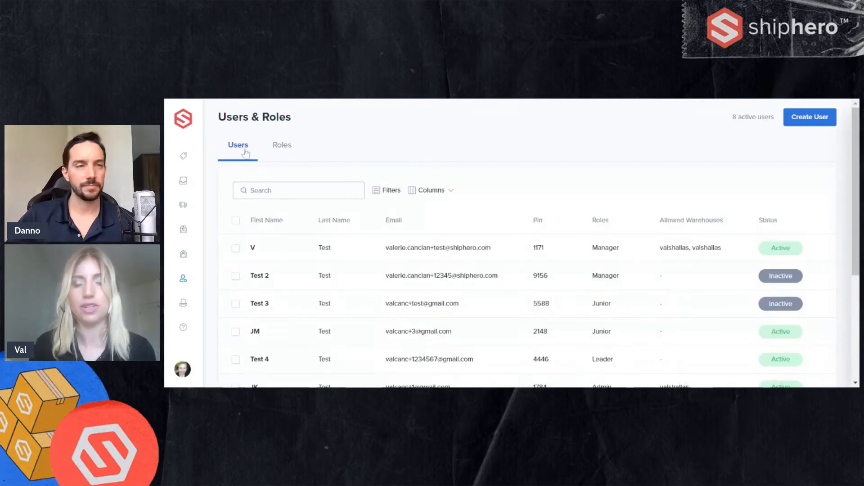
{"action": "mouse_move", "coordinate": [407, 251]}
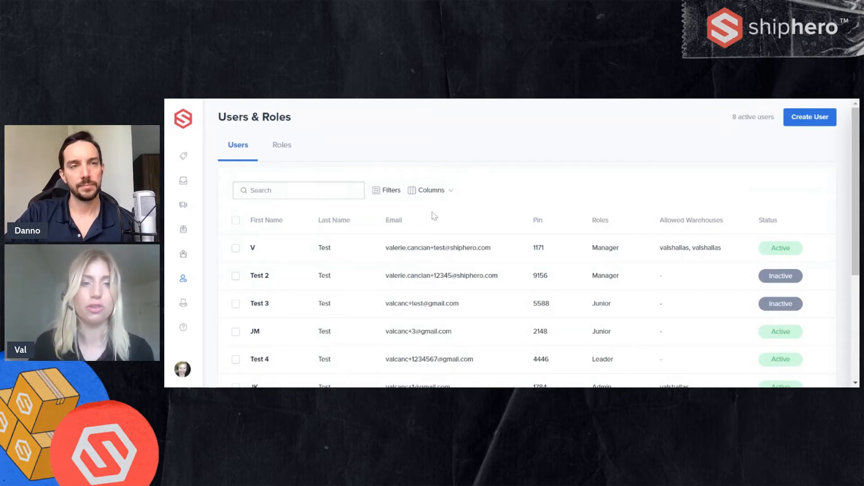
{"action": "mouse_move", "coordinate": [605, 235]}
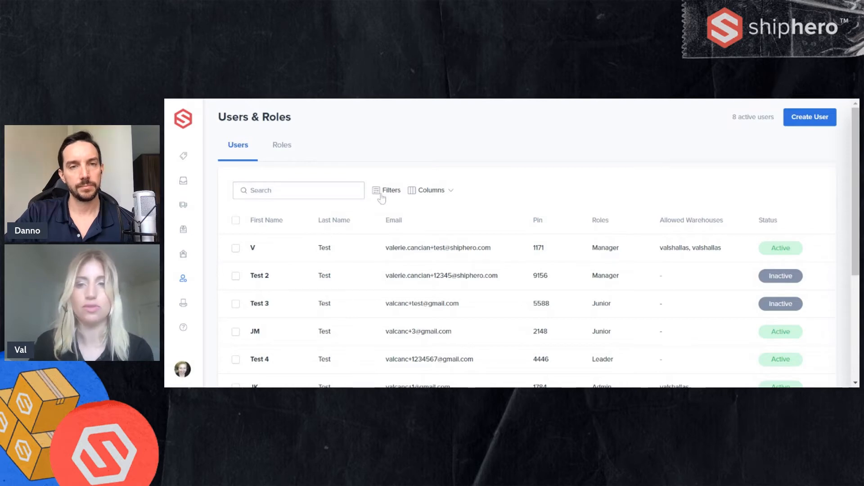
{"action": "mouse_move", "coordinate": [774, 294]}
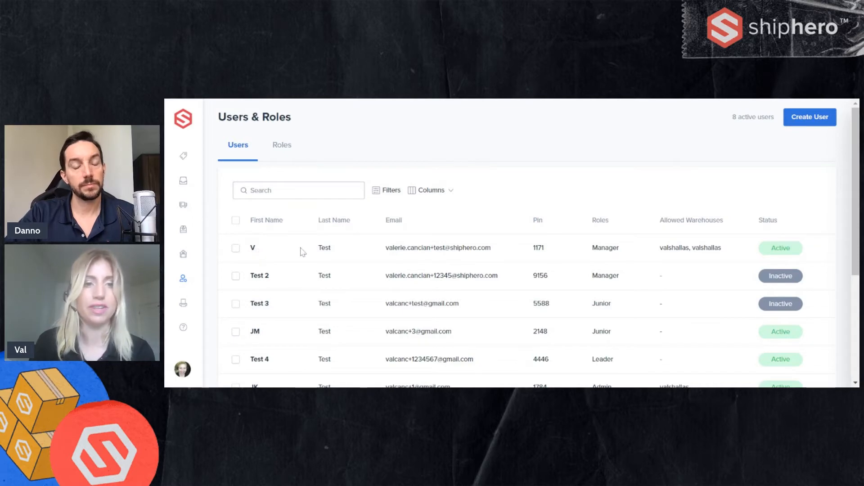
Open V Test's detail page from the Users table
{"action": "double_click", "coordinate": [324, 247]}
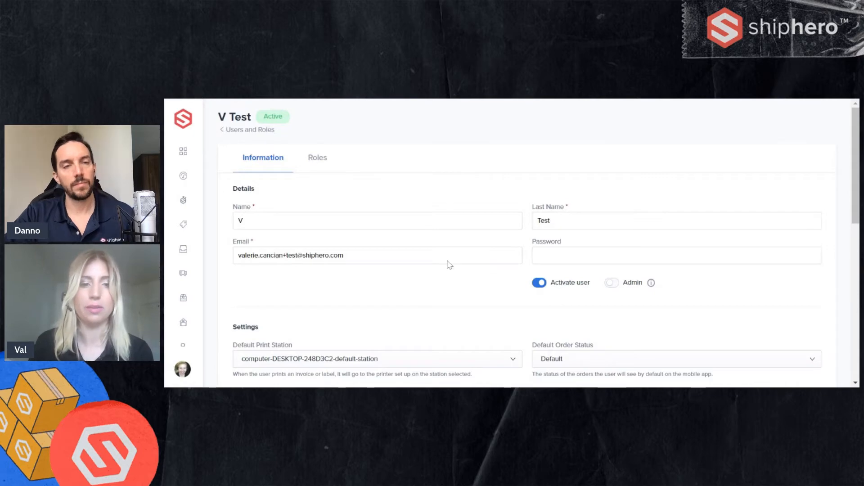
{"action": "scroll", "scroll_direction": "down", "scroll_amount": 3}
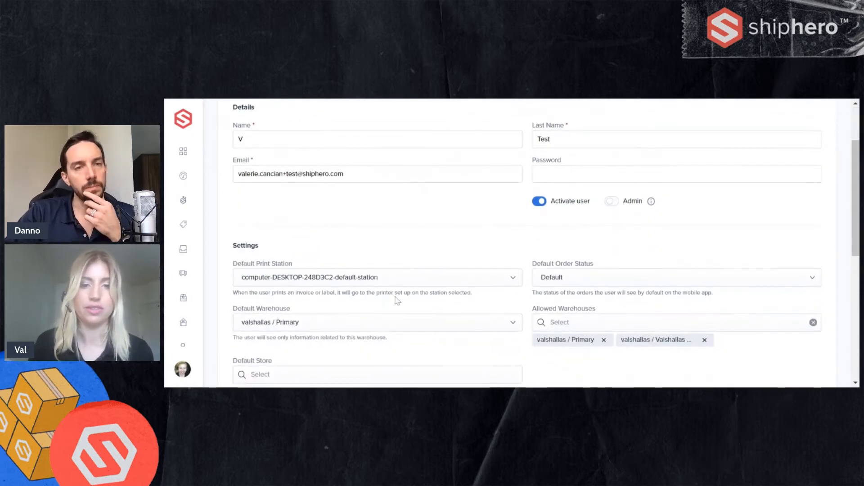
{"action": "mouse_move", "coordinate": [526, 347]}
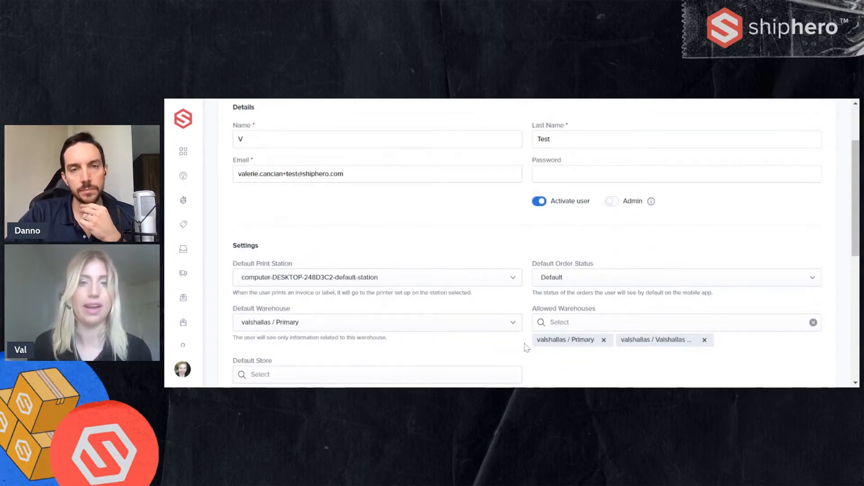
{"action": "scroll", "scroll_direction": "down", "scroll_amount": 3}
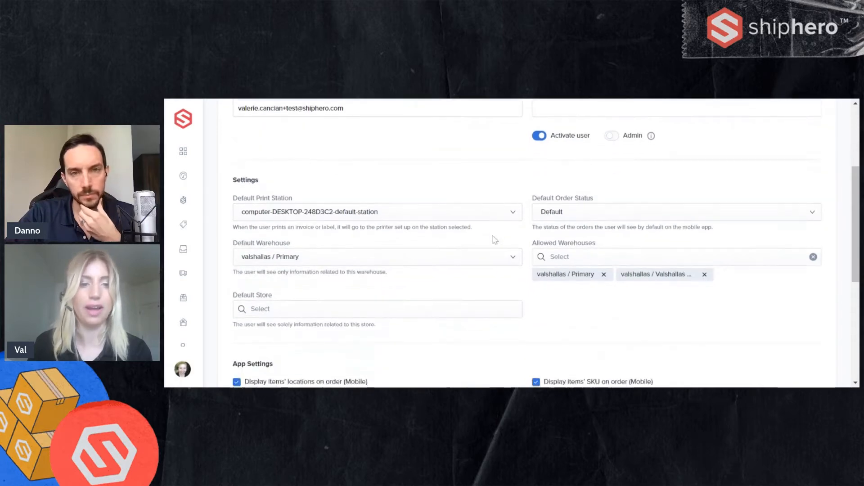
{"action": "scroll", "scroll_direction": "down", "scroll_amount": 3}
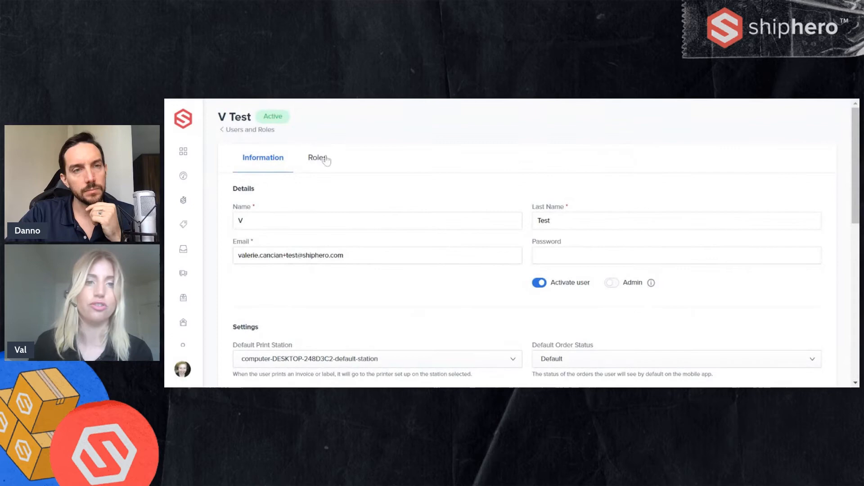
View V Test's single Manager role, then return to the Information details
{"action": "left_click", "coordinate": [315, 158]}
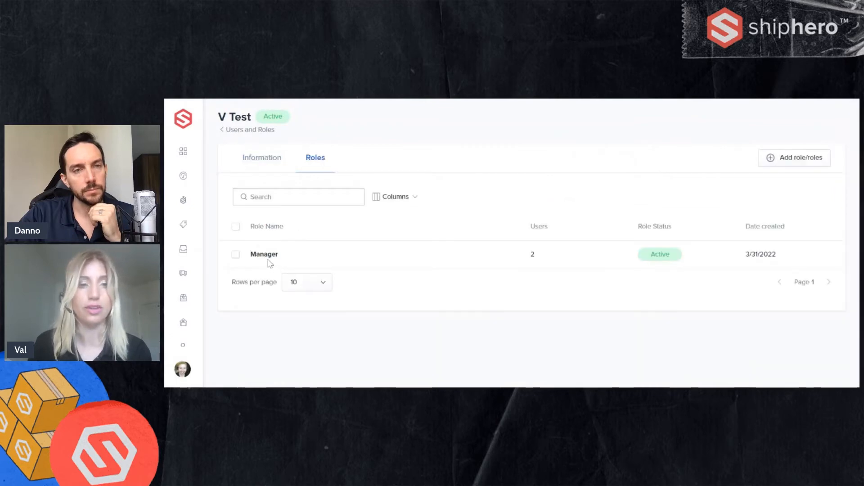
{"action": "left_click", "coordinate": [235, 254]}
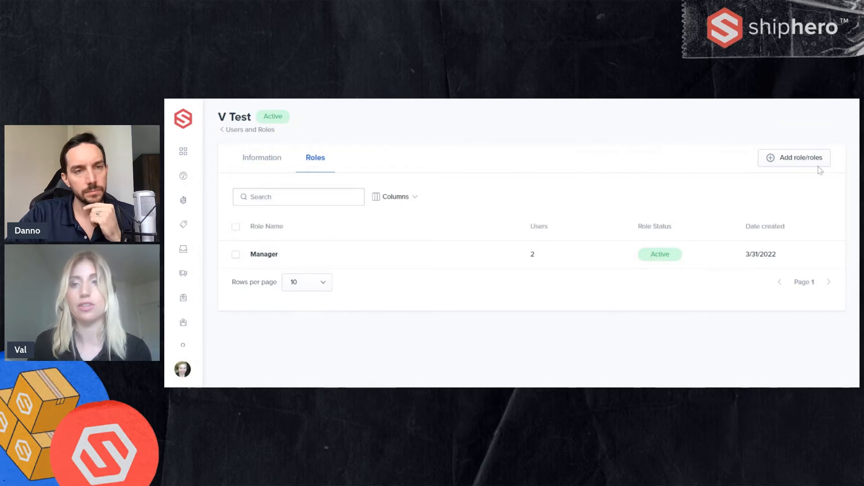
{"action": "left_click", "coordinate": [794, 158]}
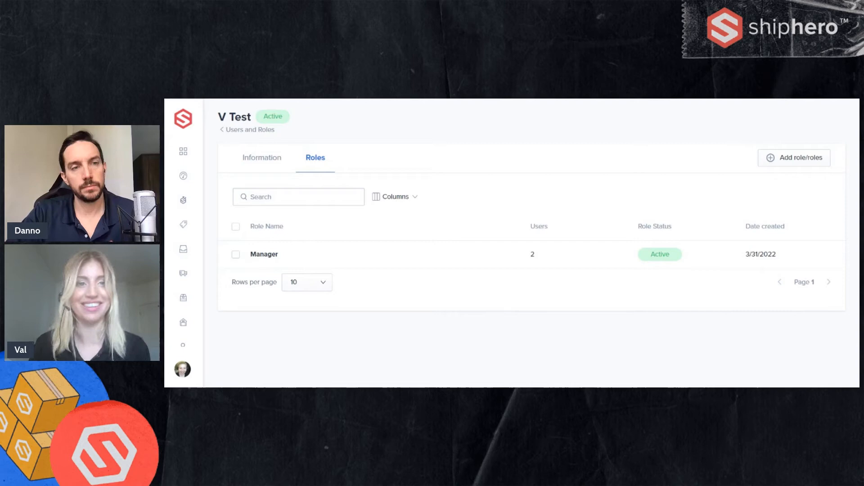
{"action": "left_click", "coordinate": [262, 158]}
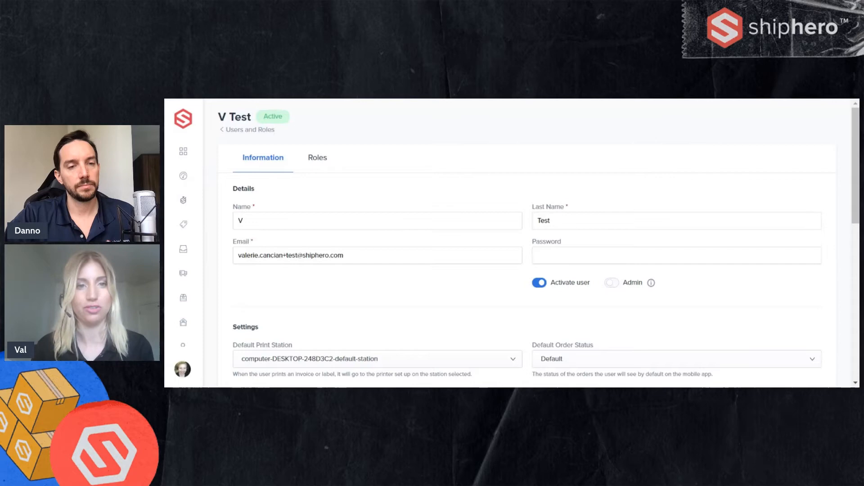
{"action": "mouse_move", "coordinate": [602, 301]}
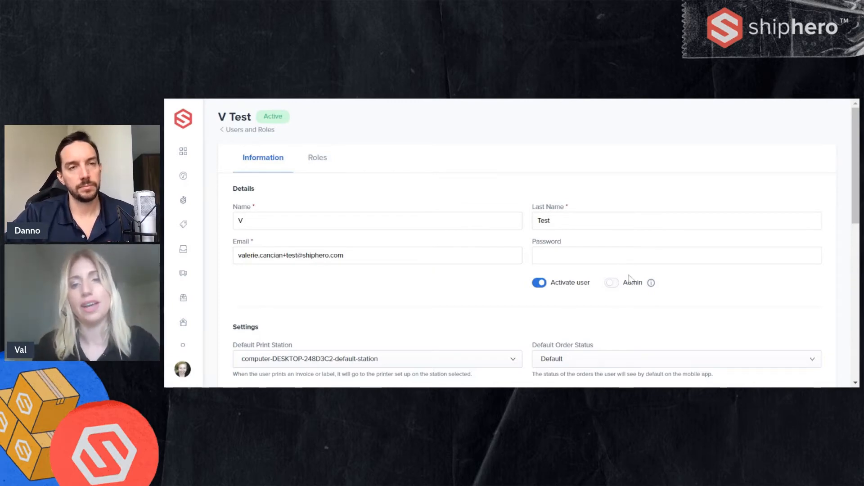
{"action": "mouse_move", "coordinate": [647, 313]}
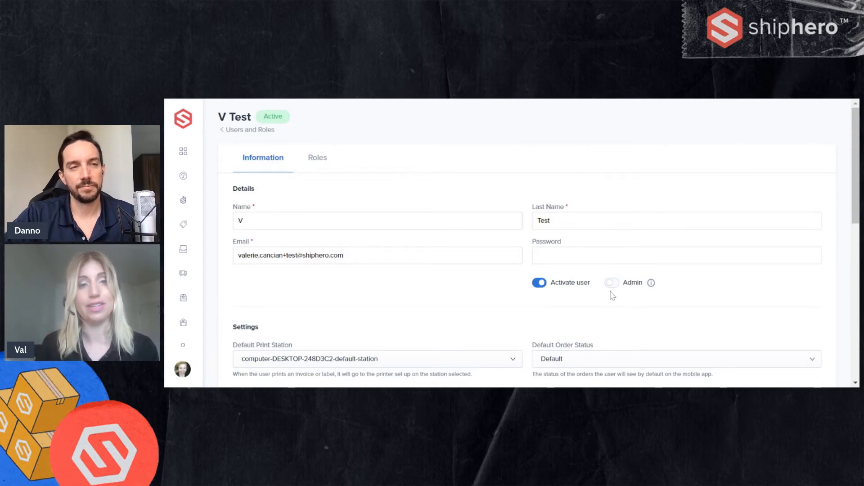
Show V Test's Roles tab, listing only the Manager role
{"action": "left_click", "coordinate": [317, 157]}
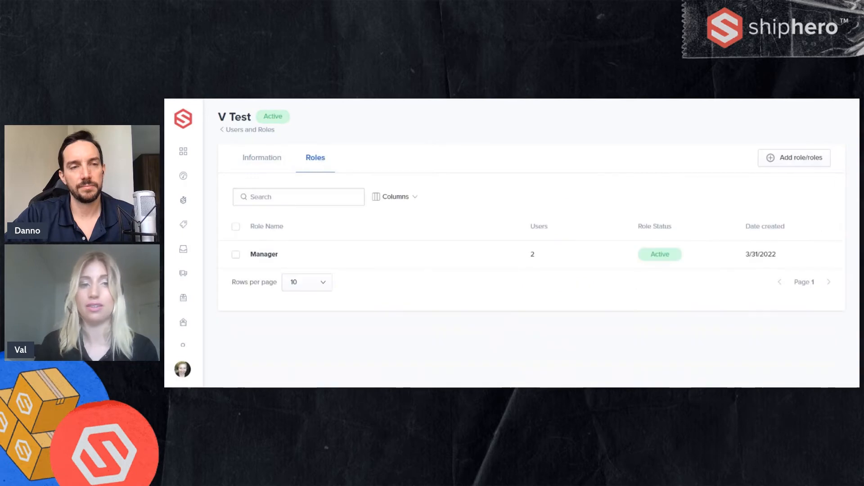
Return to V Test's Information tab
{"action": "left_click", "coordinate": [262, 158]}
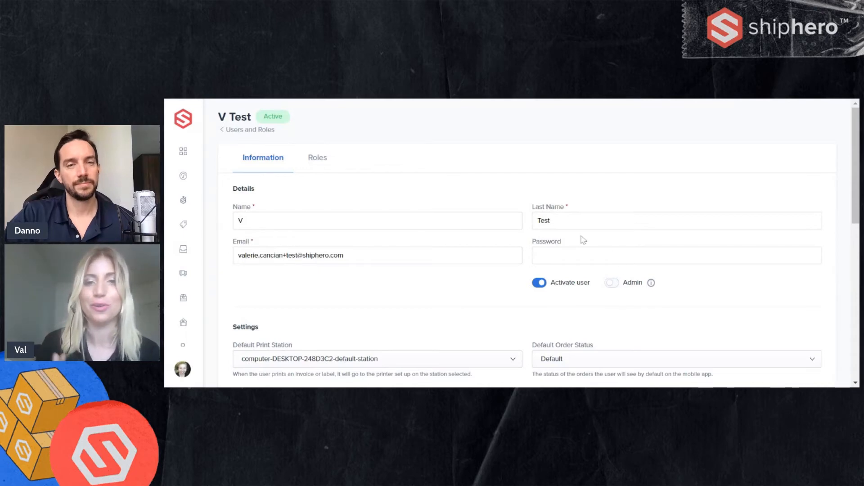
{"action": "mouse_move", "coordinate": [270, 131]}
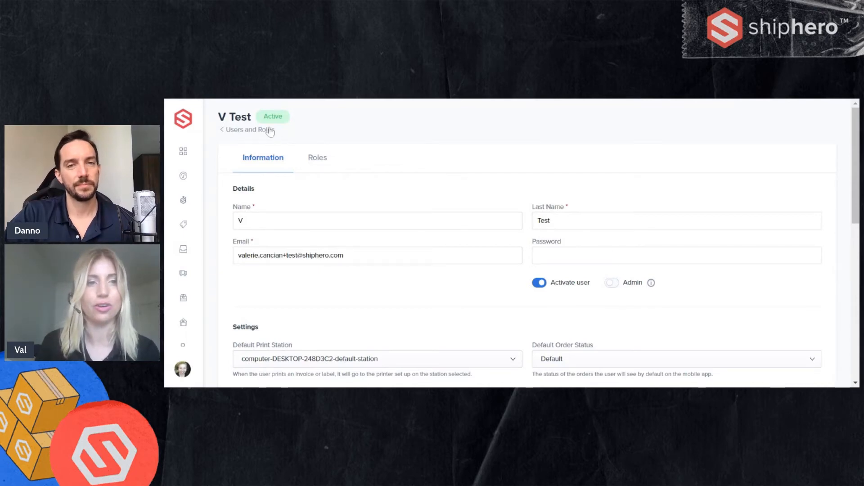
Go back to the users list from V Test's page
{"action": "left_click", "coordinate": [250, 129]}
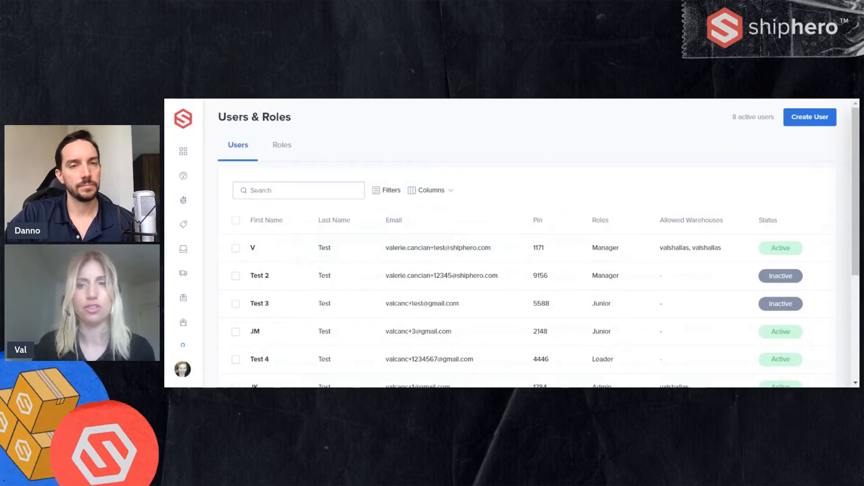
{"action": "left_click", "coordinate": [236, 248]}
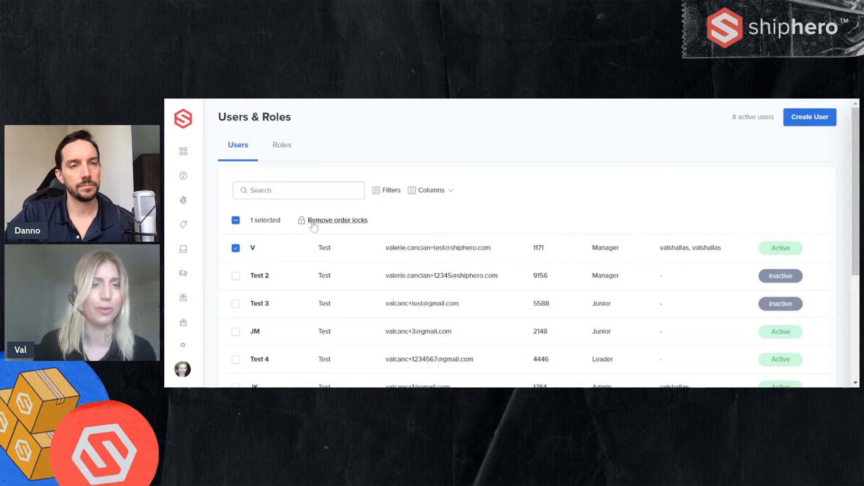
{"action": "left_click", "coordinate": [236, 248]}
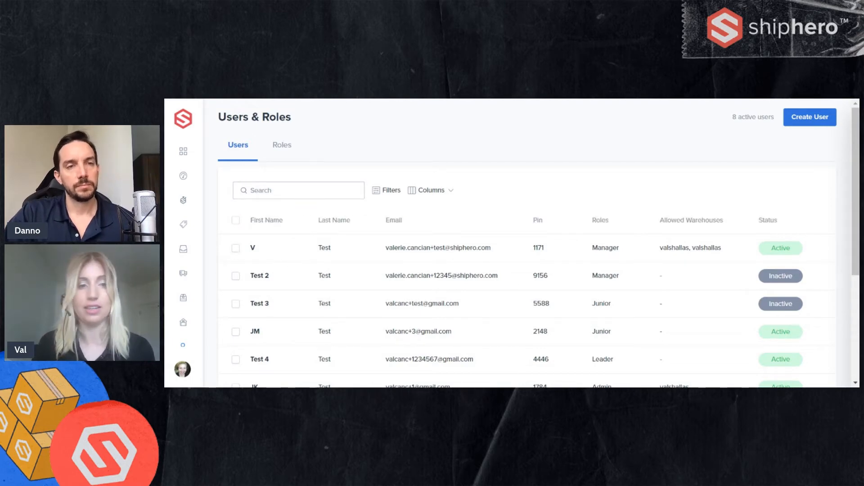
Activate user Test 3 and save, bringing active users to nine
{"action": "left_click", "coordinate": [259, 303]}
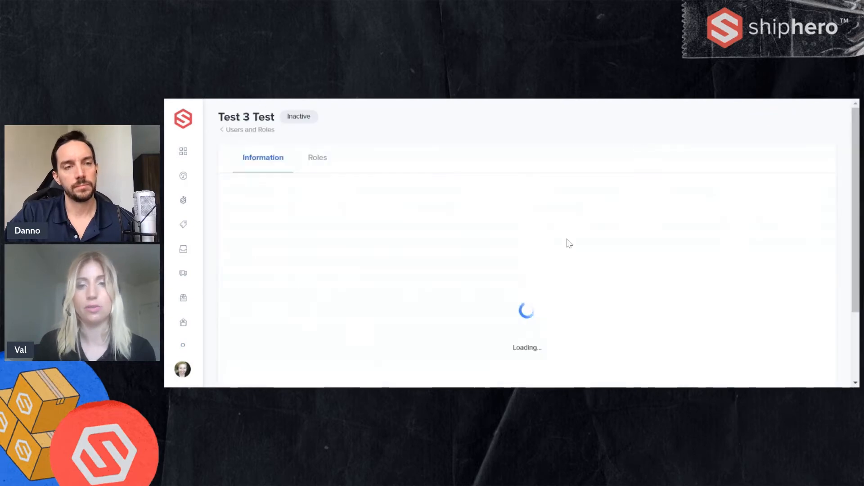
{"action": "left_click", "coordinate": [540, 282]}
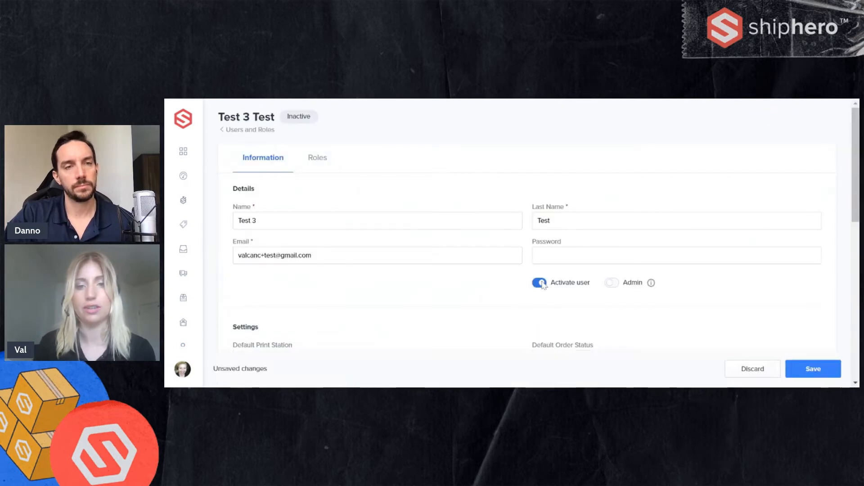
{"action": "left_click", "coordinate": [812, 368]}
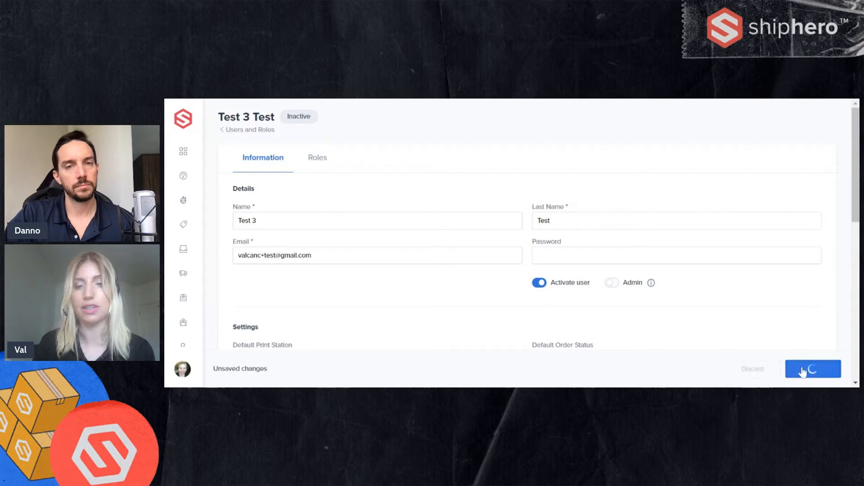
{"action": "left_click", "coordinate": [813, 369]}
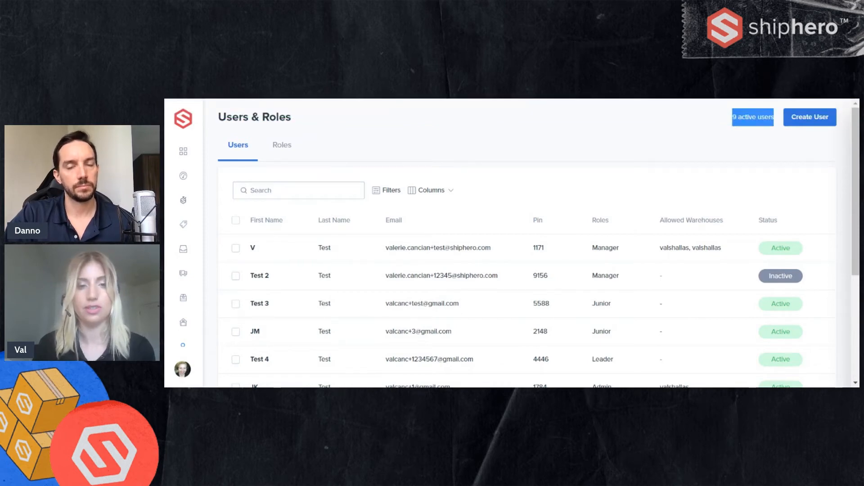
{"action": "scroll", "scroll_direction": "down", "scroll_amount": 3}
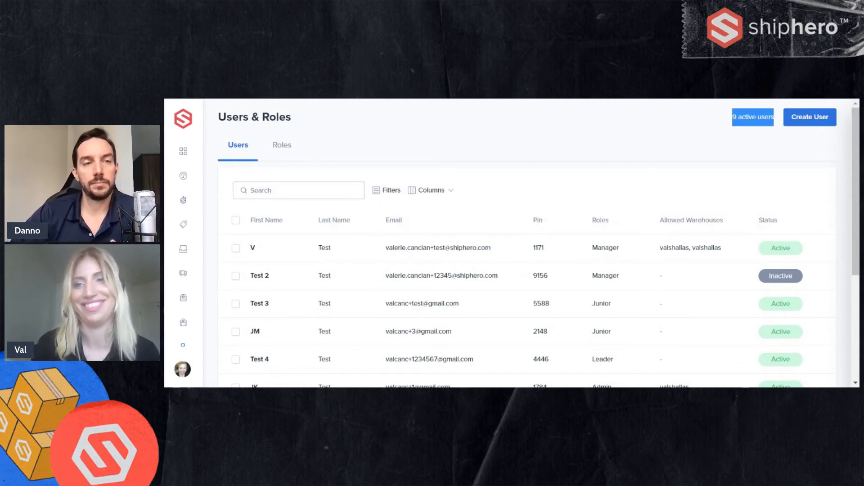
{"action": "mouse_move", "coordinate": [810, 117]}
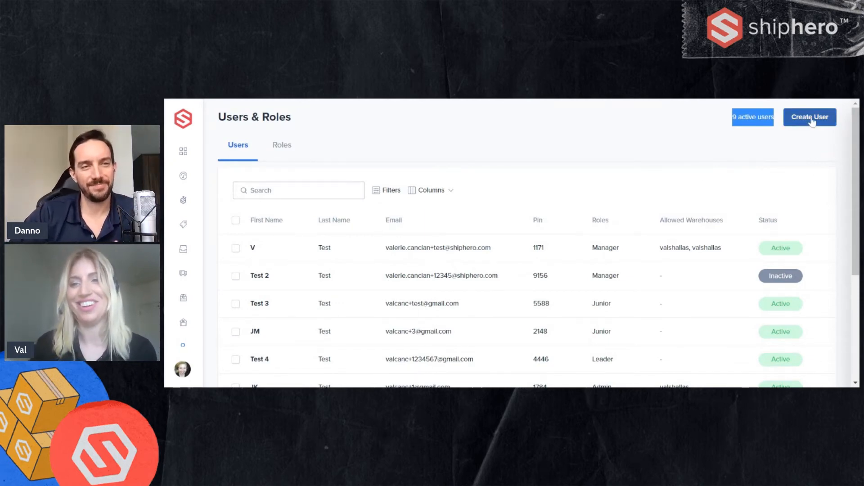
{"action": "mouse_move", "coordinate": [677, 165]}
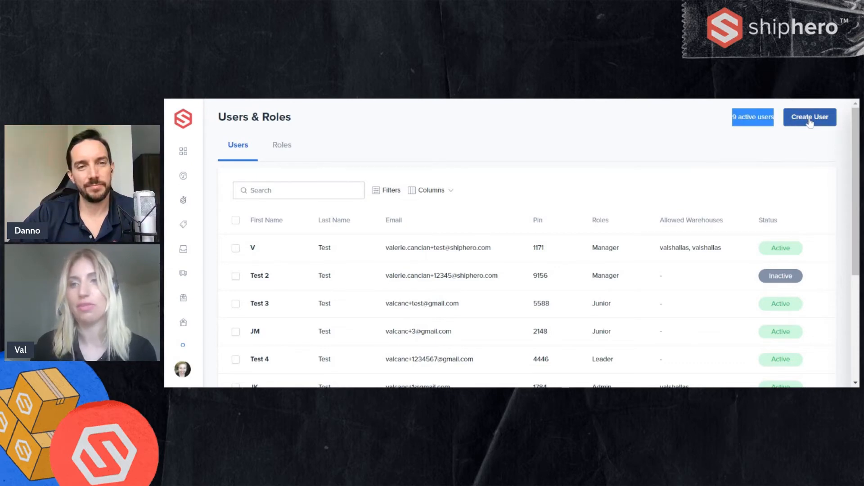
Start a new user with first name 'Dabb' and last name 'Test'
{"action": "left_click", "coordinate": [809, 117]}
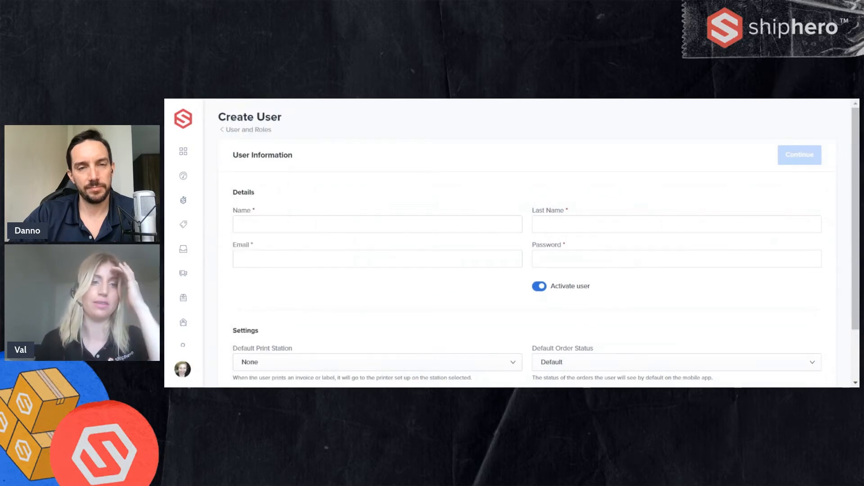
{"action": "type", "text": "Dabb"}
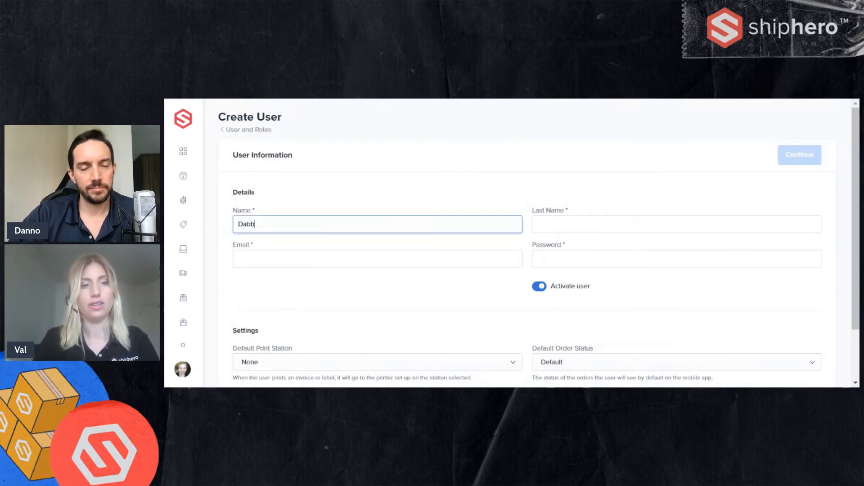
{"action": "left_click", "coordinate": [676, 224]}
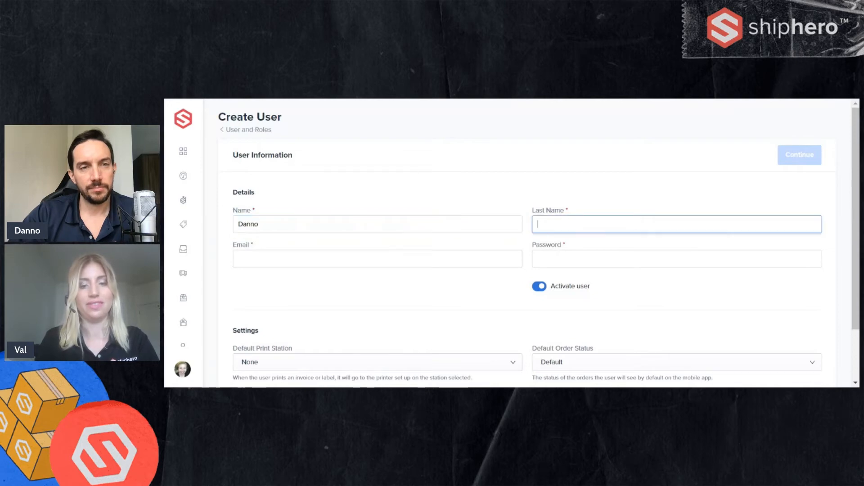
{"action": "type", "text": "Test"}
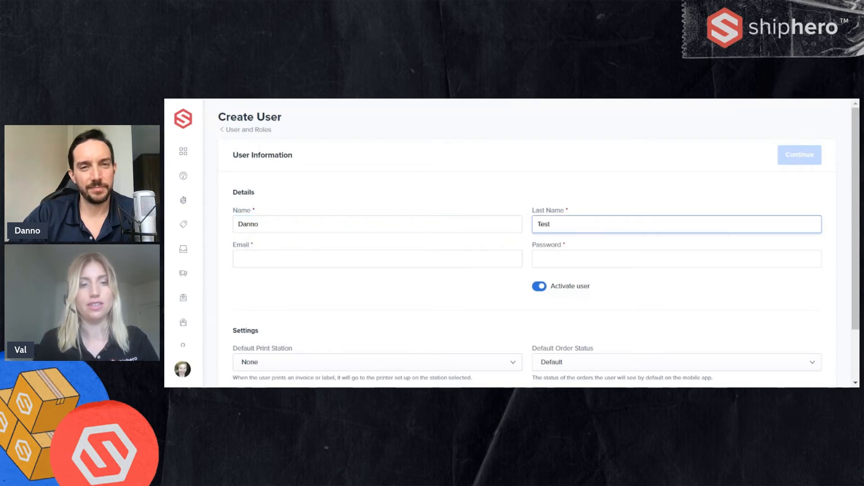
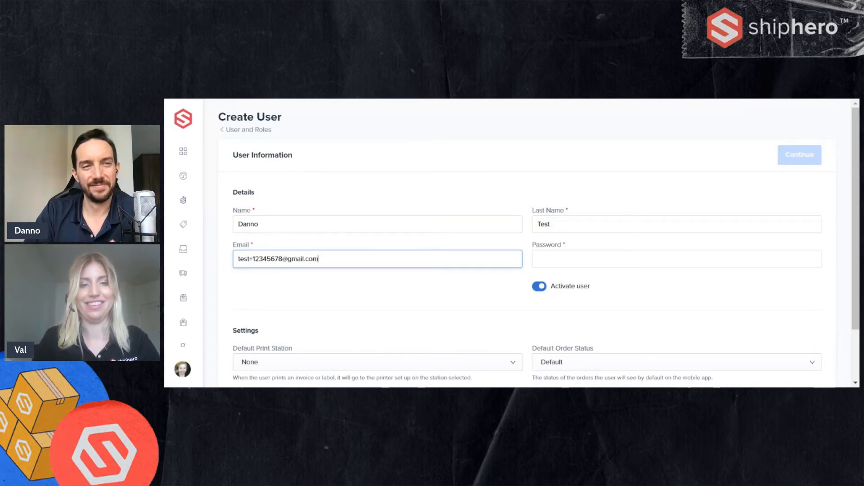
{"action": "left_click", "coordinate": [675, 258]}
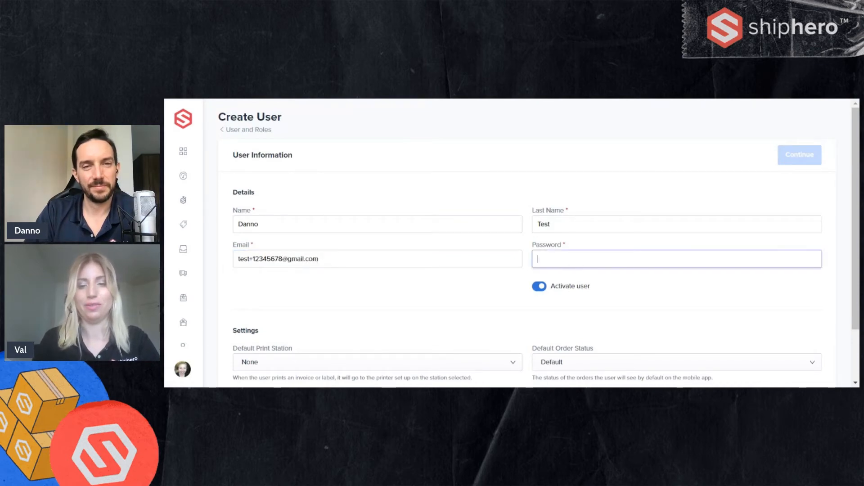
{"action": "type", "text": "•••••"}
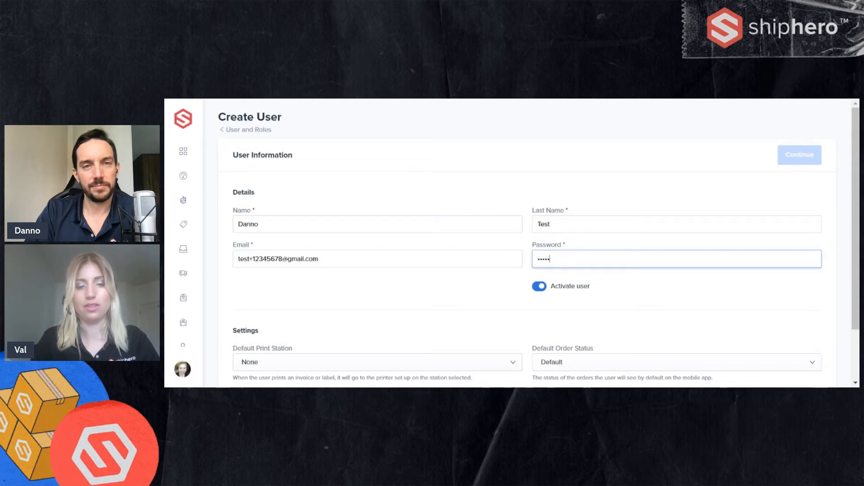
{"action": "key", "text": "Backspace"}
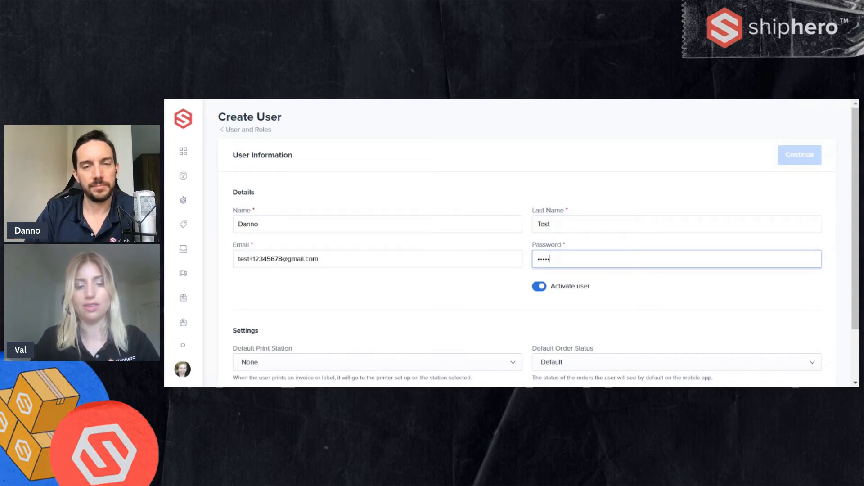
{"action": "type", "text": "password"}
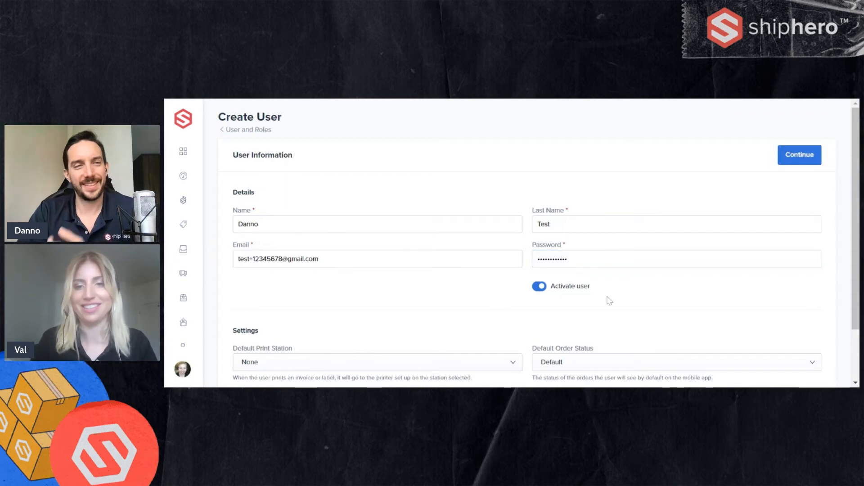
Scroll the Create User form down to warehouse settings and back up
{"action": "scroll", "scroll_direction": "down", "scroll_amount": 3}
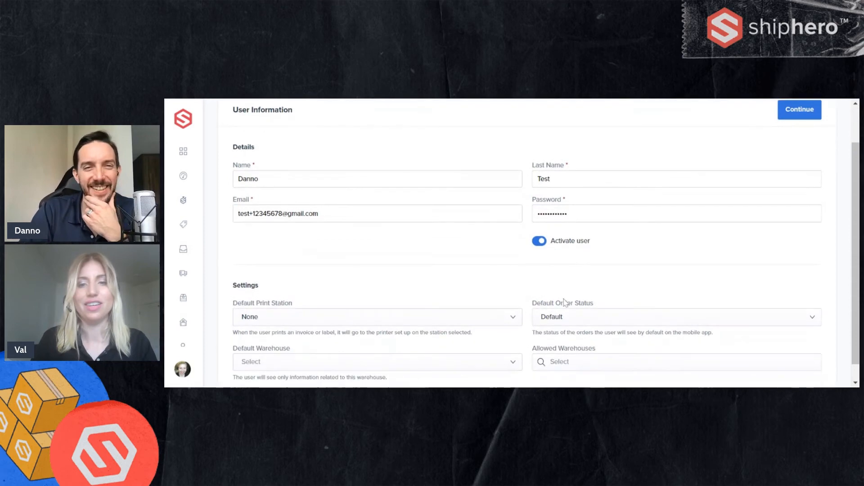
{"action": "mouse_move", "coordinate": [604, 254]}
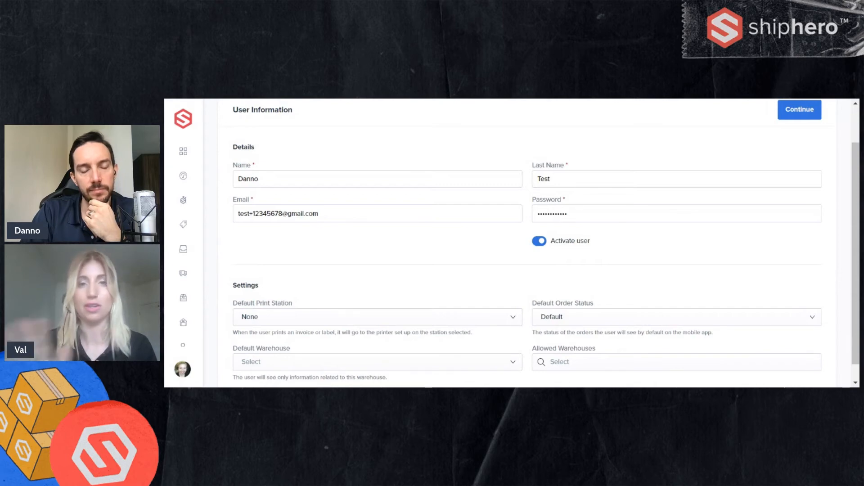
{"action": "mouse_move", "coordinate": [441, 270]}
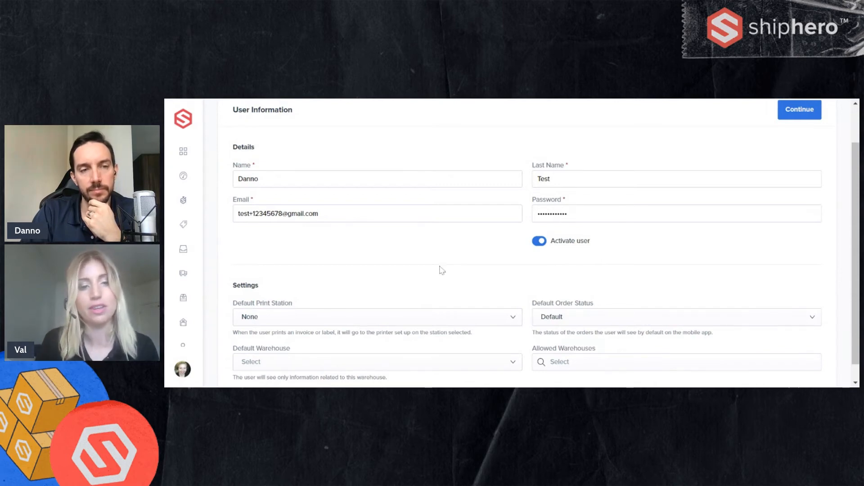
{"action": "scroll", "scroll_direction": "down", "scroll_amount": 3}
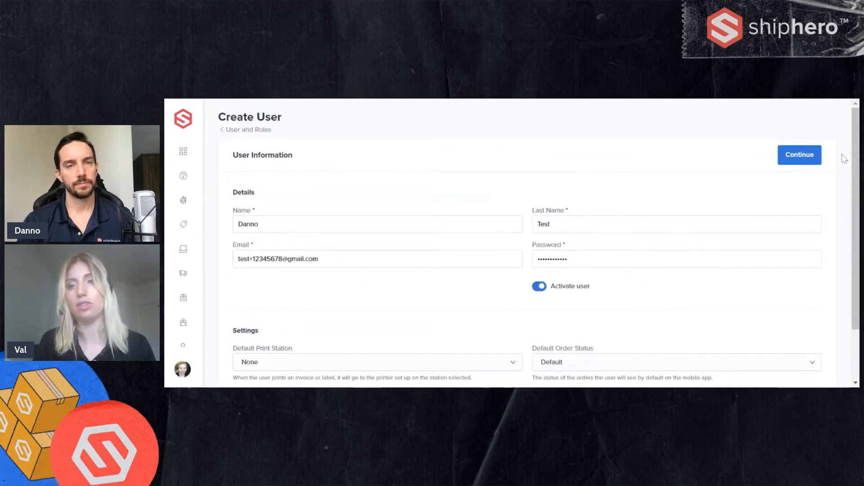
Save the new user Danno Test's details and continue to Picking Settings
{"action": "left_click", "coordinate": [800, 155]}
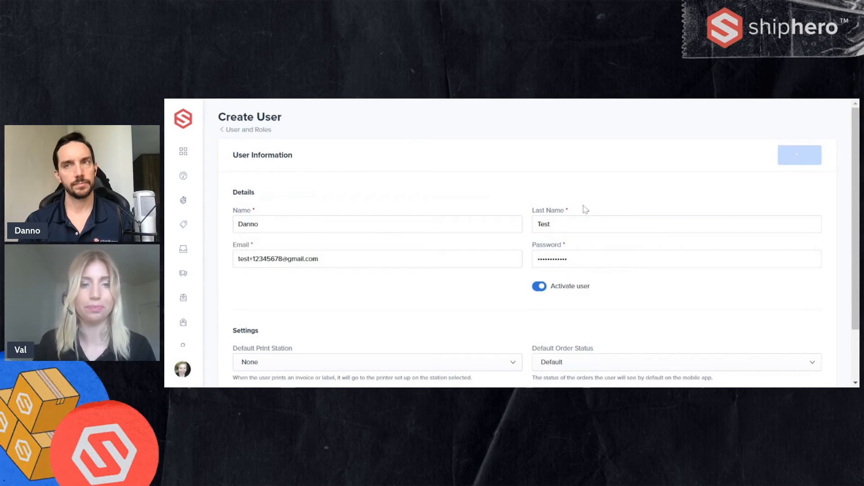
{"action": "left_click", "coordinate": [798, 155]}
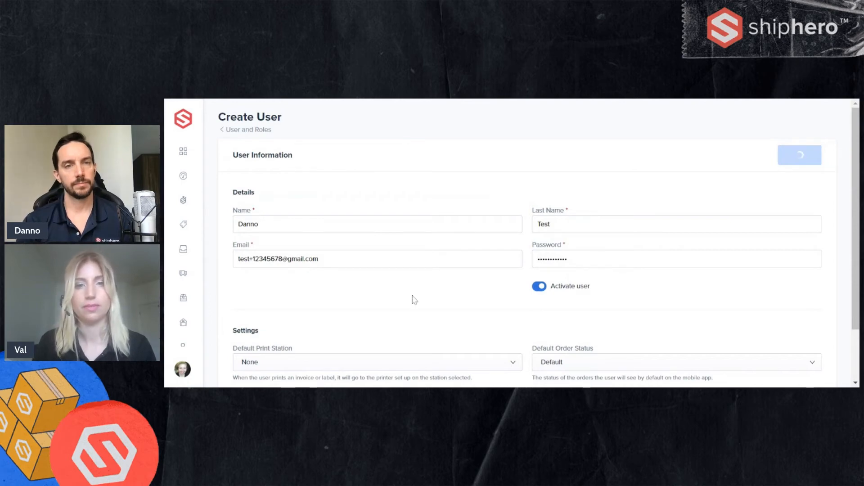
{"action": "left_click", "coordinate": [799, 154]}
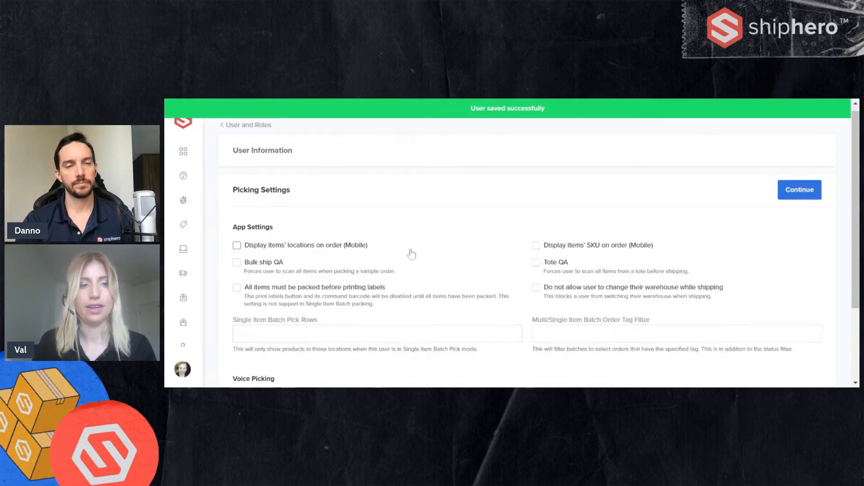
{"action": "scroll", "scroll_direction": "down", "scroll_amount": 3}
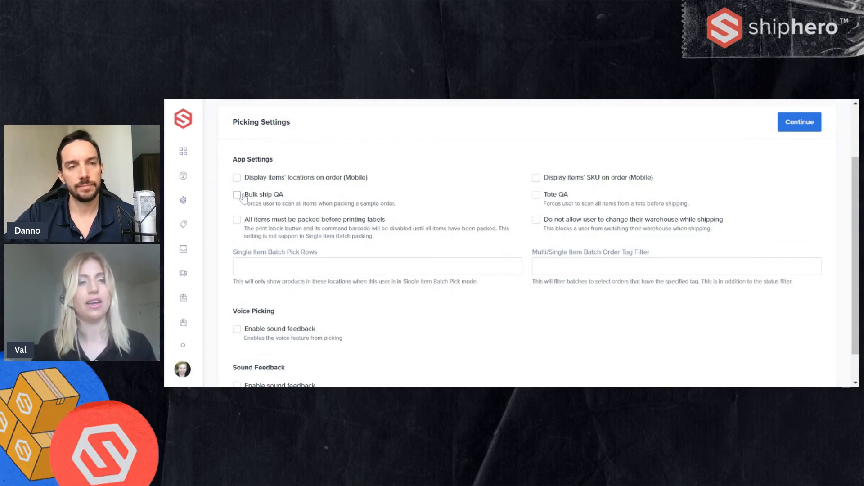
Enable item locations on mobile orders, Tote QA, and voice picking sound feedback
{"action": "left_click", "coordinate": [237, 177]}
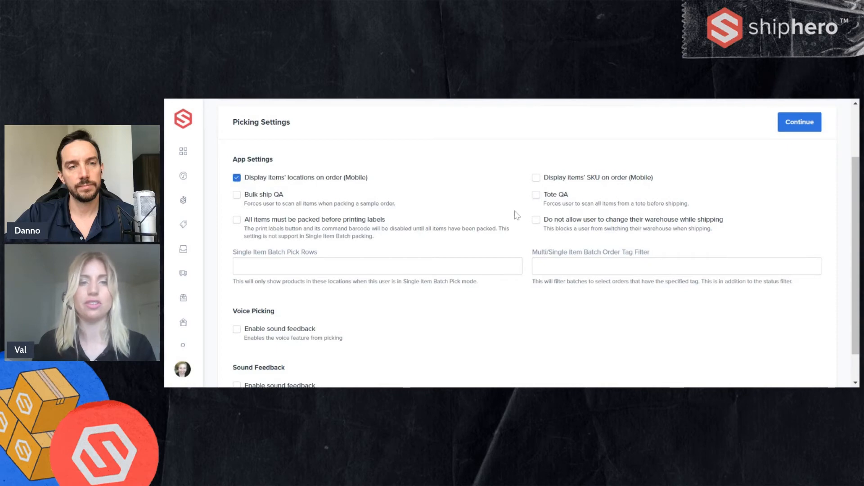
{"action": "left_click", "coordinate": [535, 195]}
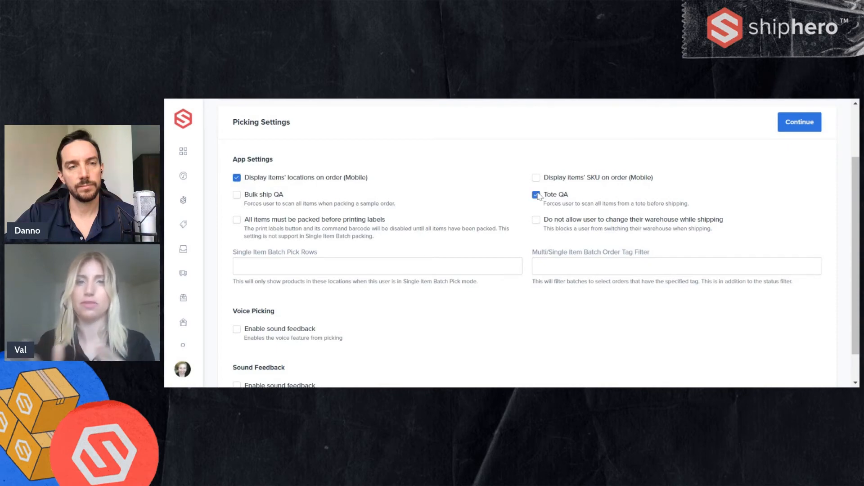
{"action": "left_click", "coordinate": [236, 329]}
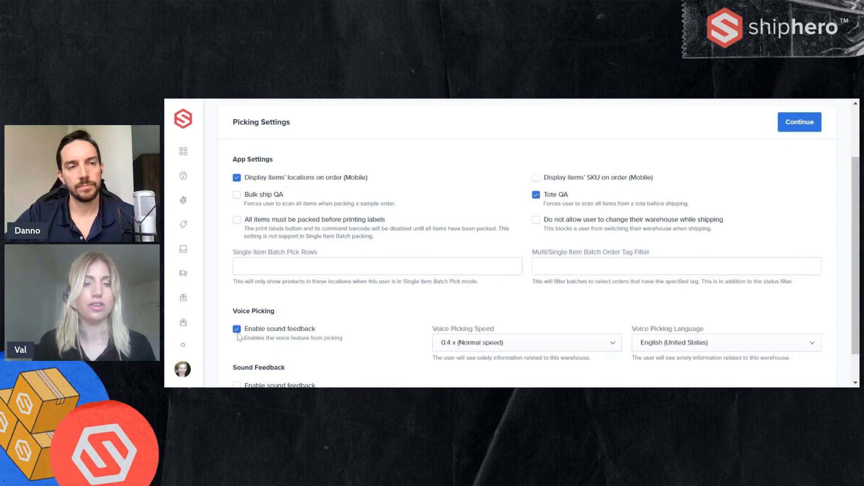
{"action": "scroll", "scroll_direction": "down", "scroll_amount": 3}
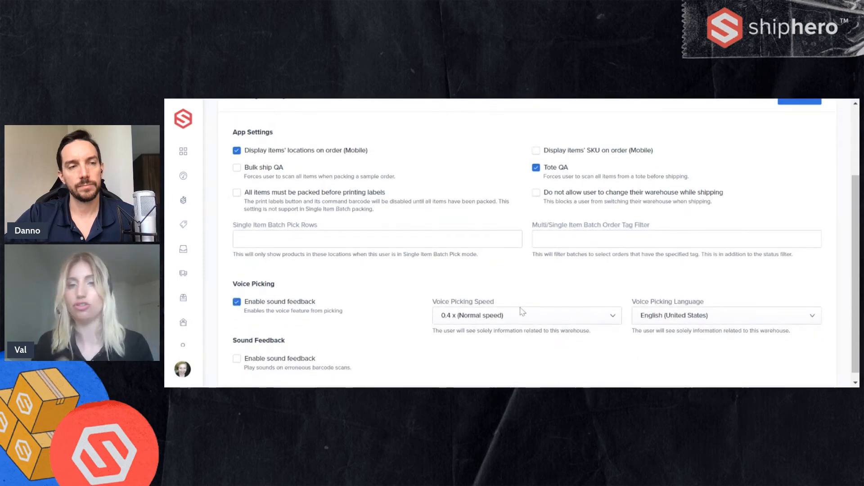
{"action": "mouse_move", "coordinate": [490, 311]}
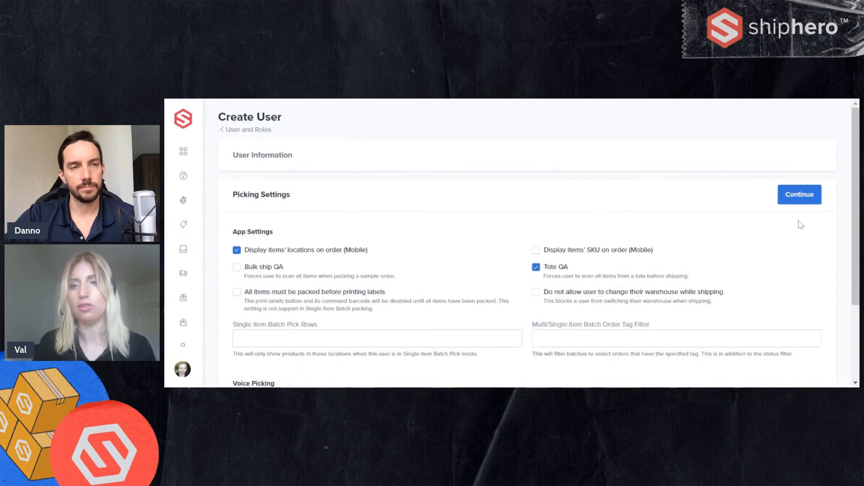
Save Danno's picking settings and start a new role from the Assign Role list
{"action": "left_click", "coordinate": [799, 194]}
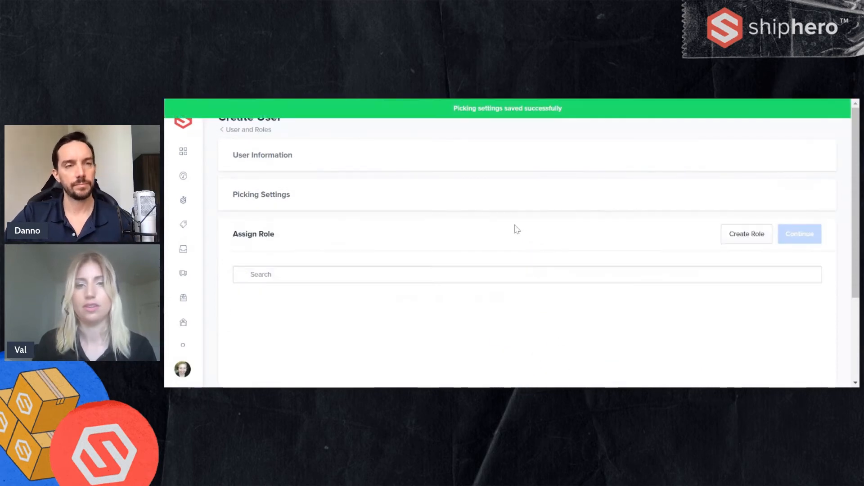
{"action": "scroll", "scroll_direction": "down", "scroll_amount": 3}
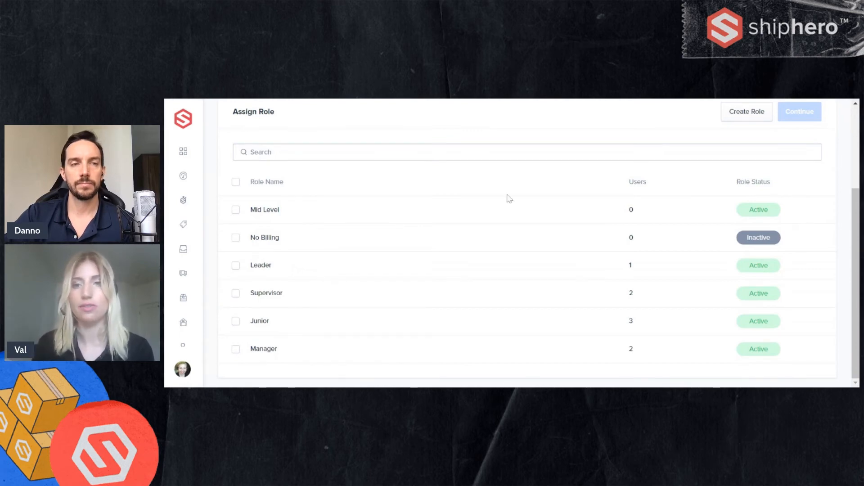
{"action": "left_click", "coordinate": [746, 111]}
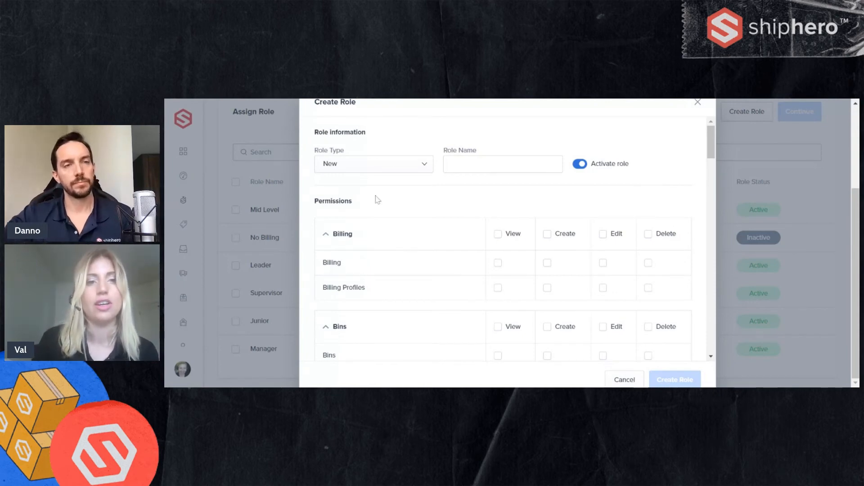
{"action": "mouse_move", "coordinate": [359, 160]}
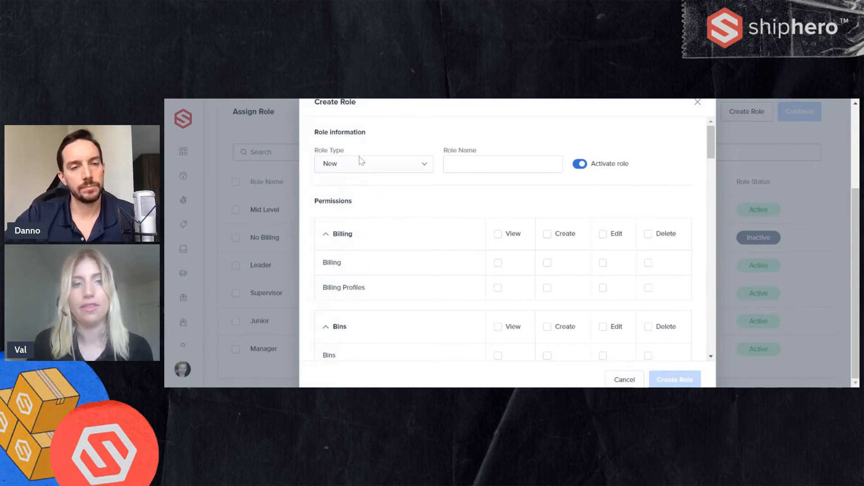
Base the new role on Mid Level permissions and name it 'Picker'
{"action": "scroll", "scroll_direction": "down", "scroll_amount": 3}
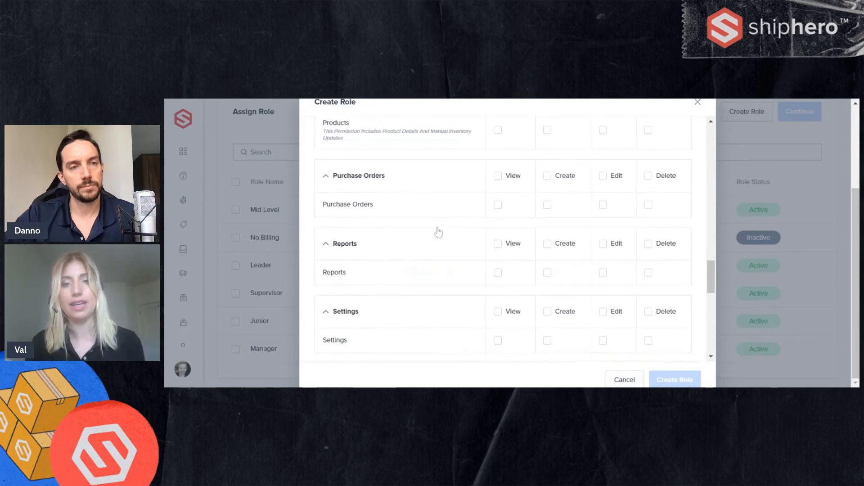
{"action": "scroll", "scroll_direction": "up", "scroll_amount": 3}
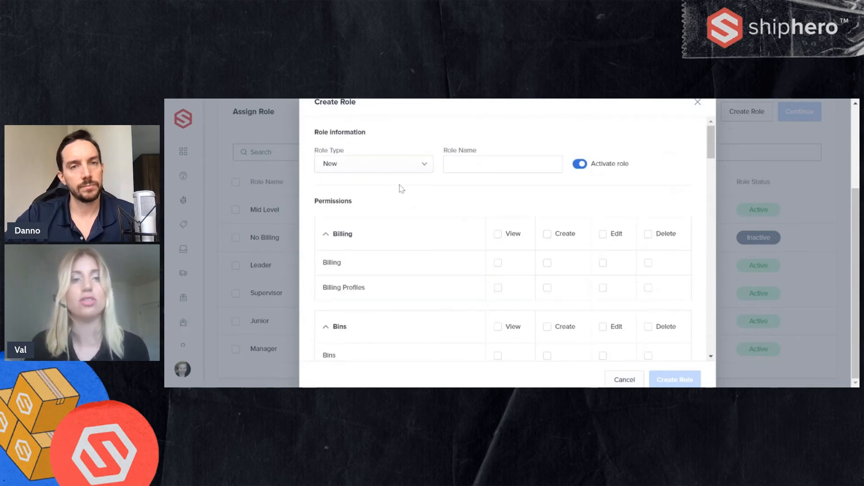
{"action": "left_click", "coordinate": [374, 163]}
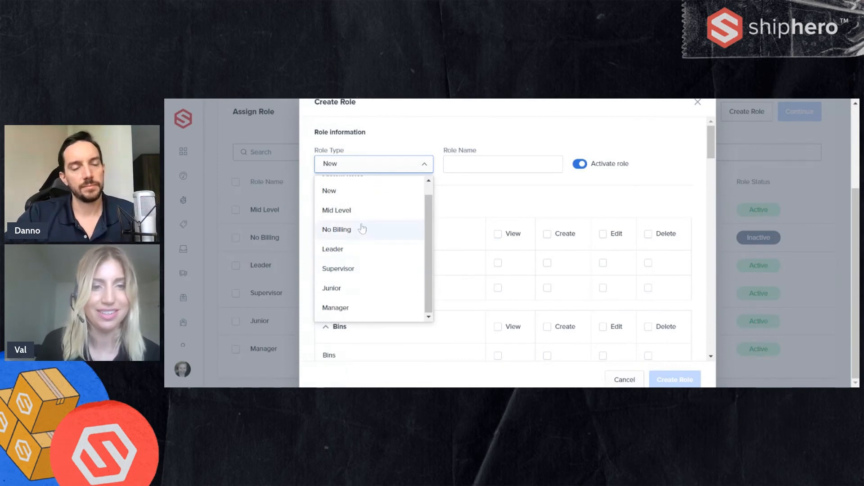
{"action": "left_click", "coordinate": [337, 210]}
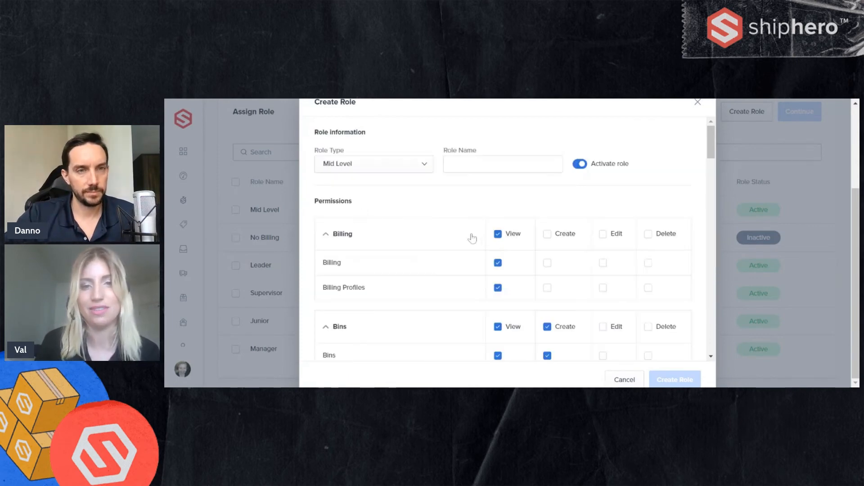
{"action": "type", "text": "P"}
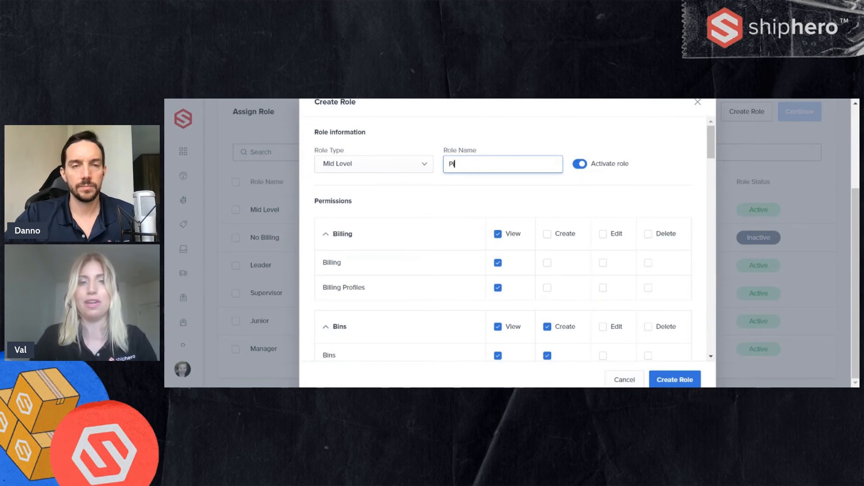
{"action": "type", "text": "icker"}
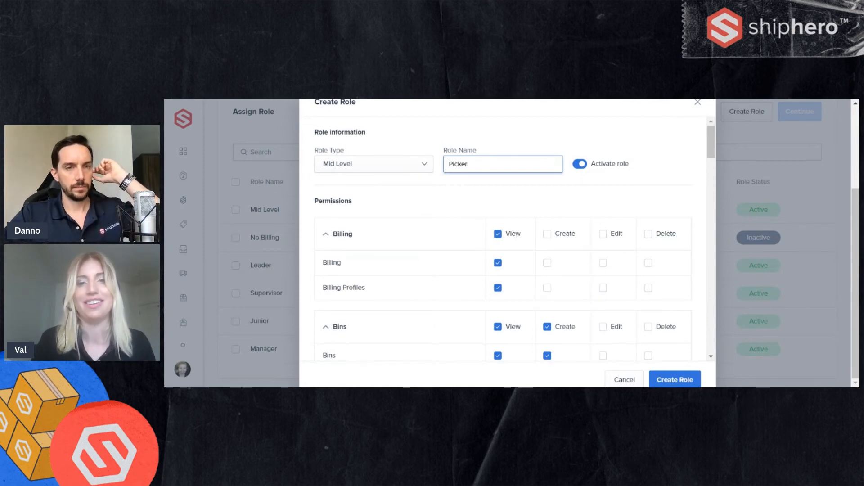
{"action": "scroll", "scroll_direction": "down", "scroll_amount": 3}
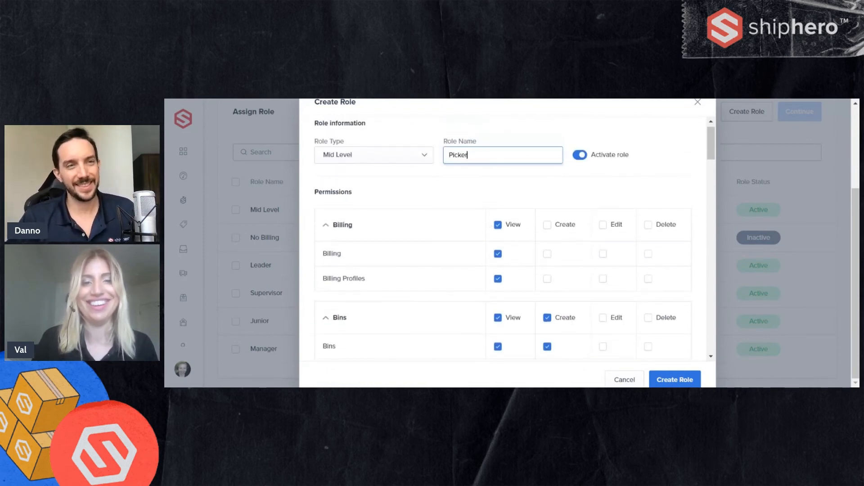
{"action": "mouse_move", "coordinate": [495, 202]}
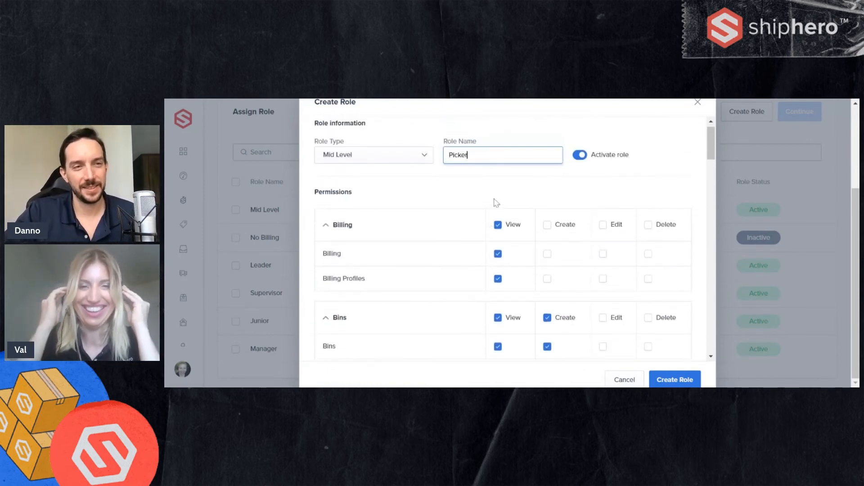
Remove the Billing view permission from the Picker role
{"action": "left_click", "coordinate": [497, 224]}
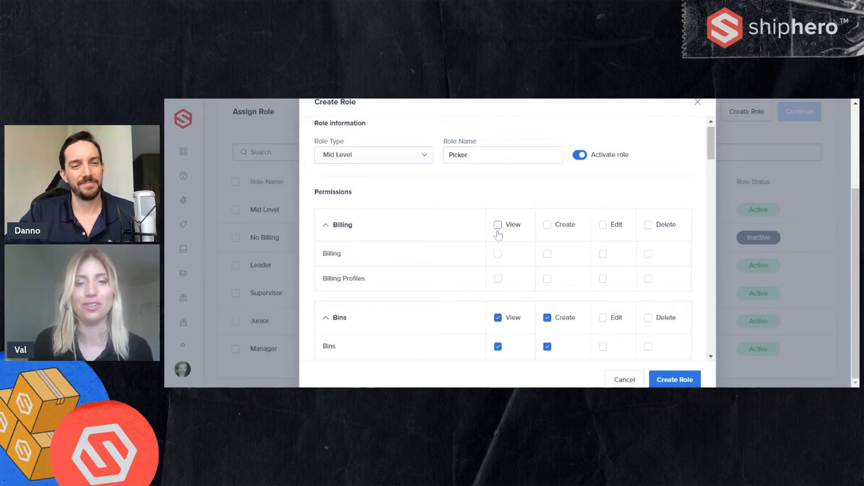
{"action": "scroll", "scroll_direction": "down", "scroll_amount": 3}
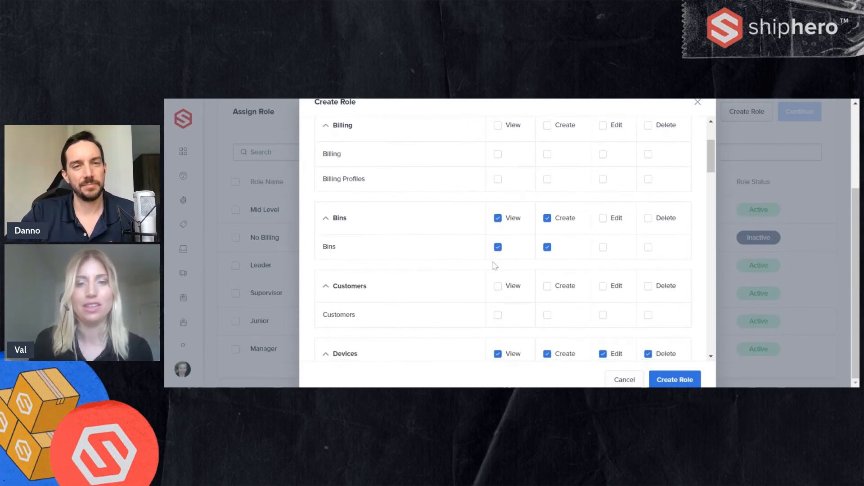
{"action": "scroll", "scroll_direction": "down", "scroll_amount": 3}
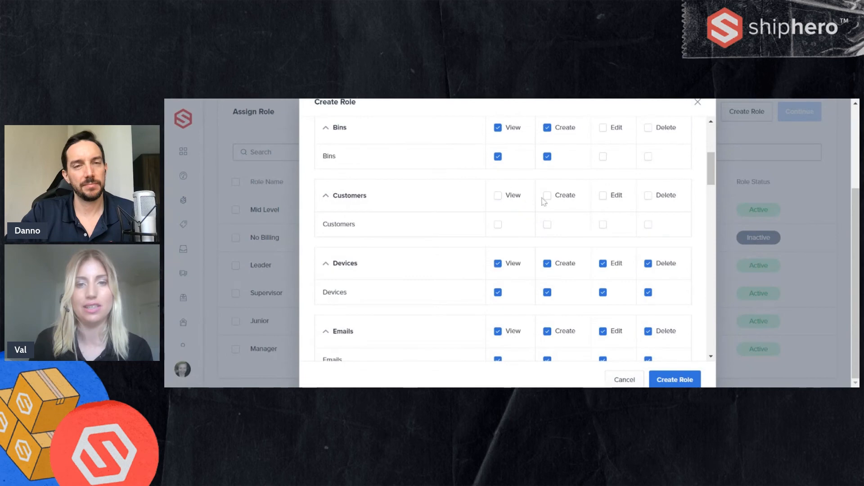
{"action": "scroll", "scroll_direction": "down", "scroll_amount": 3}
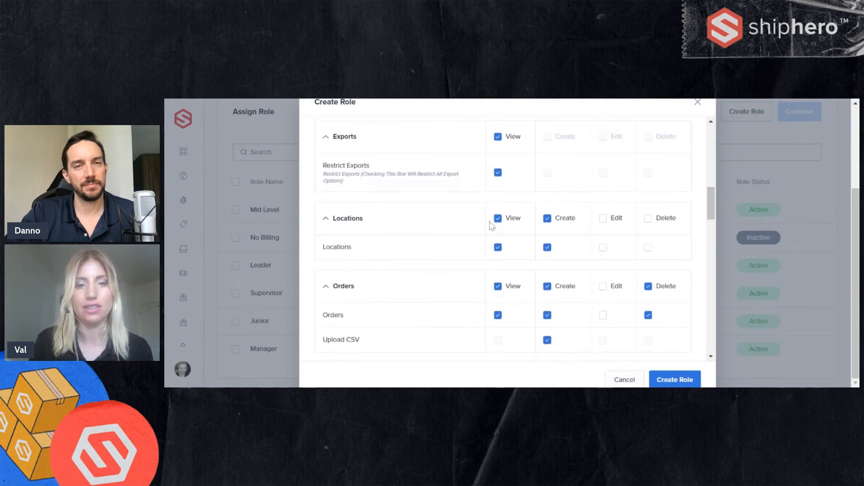
{"action": "scroll", "scroll_direction": "down", "scroll_amount": 3}
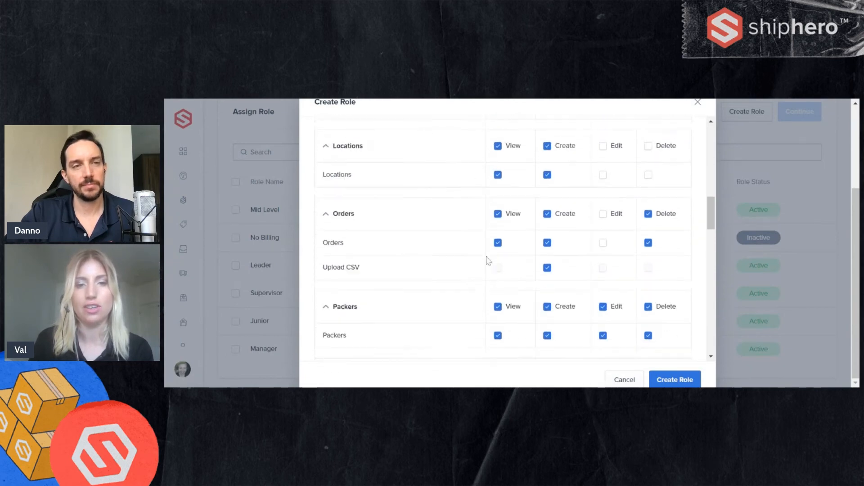
{"action": "scroll", "scroll_direction": "down", "scroll_amount": 3}
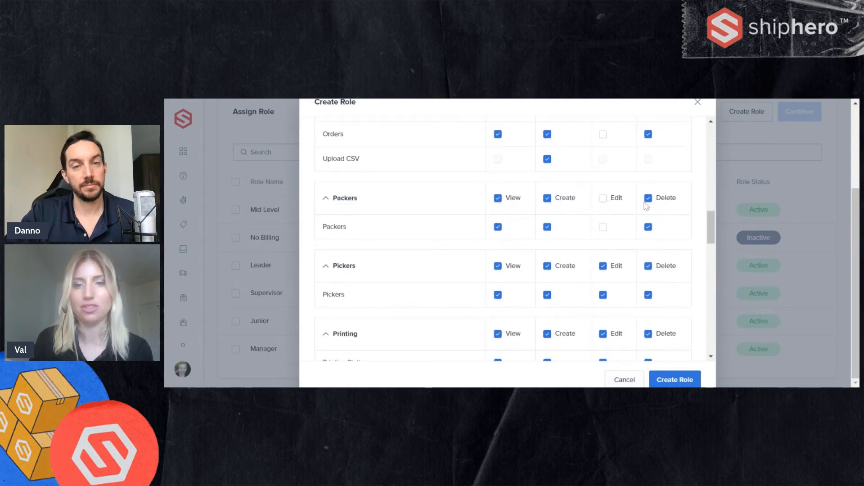
Remove edit rights from the Pickers permission and create the role
{"action": "left_click", "coordinate": [648, 199]}
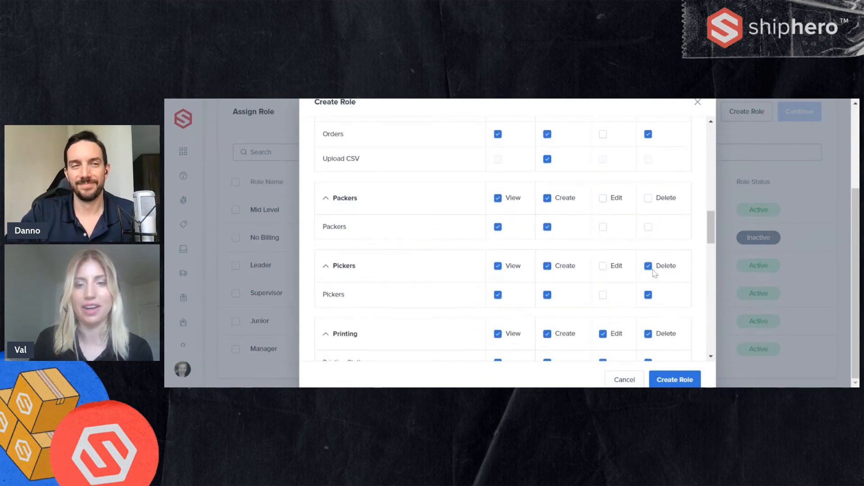
{"action": "scroll", "scroll_direction": "down", "scroll_amount": 3}
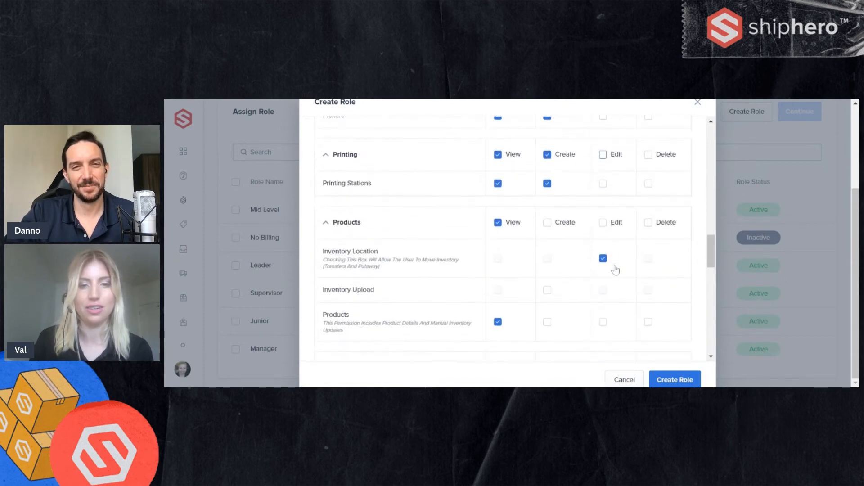
{"action": "scroll", "scroll_direction": "down", "scroll_amount": 3}
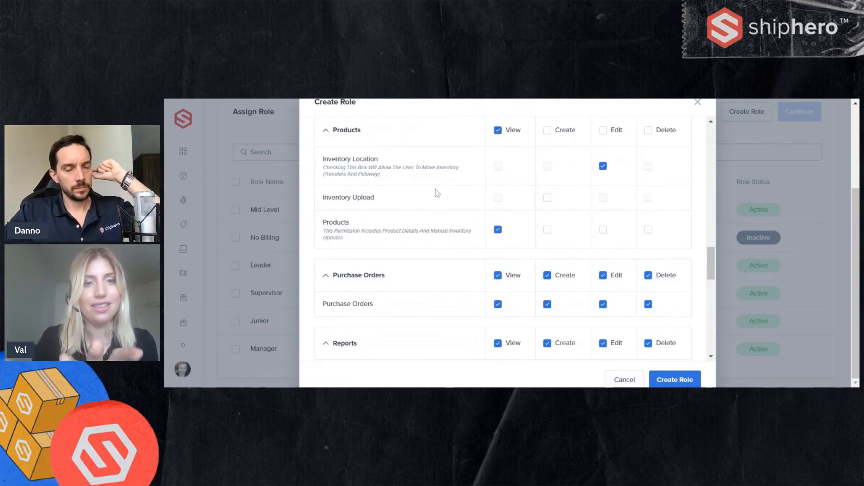
{"action": "mouse_move", "coordinate": [389, 163]}
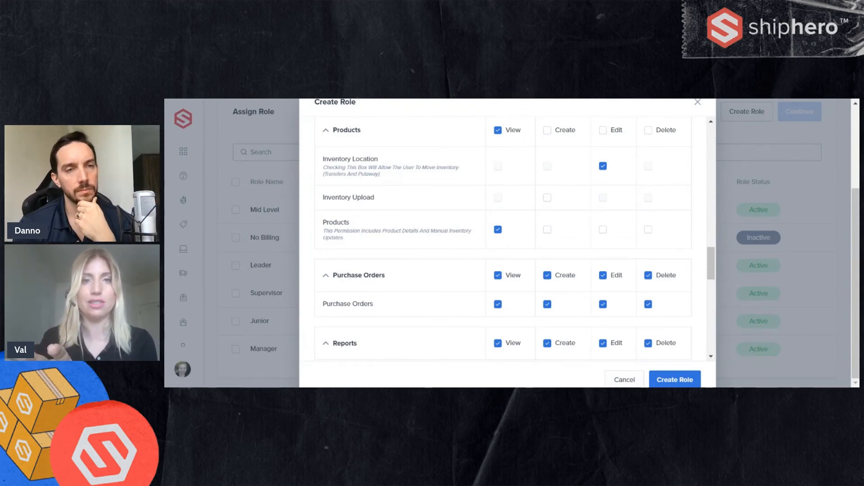
{"action": "mouse_move", "coordinate": [353, 185]}
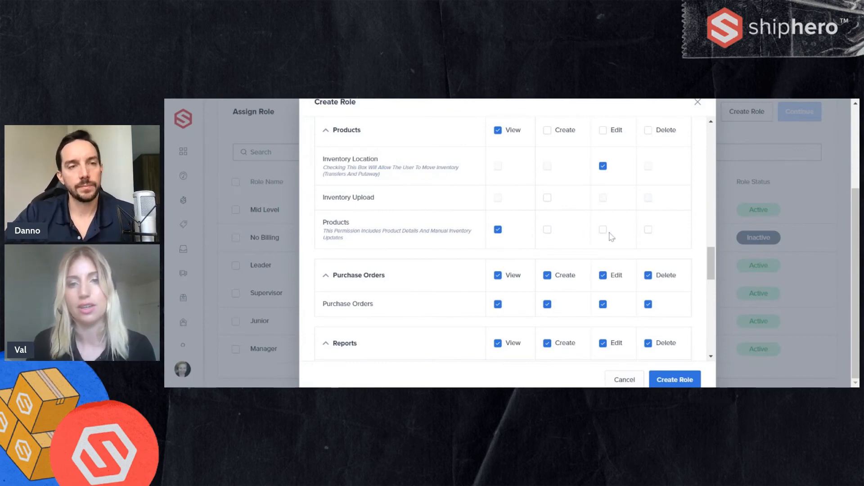
{"action": "scroll", "scroll_direction": "down", "scroll_amount": 3}
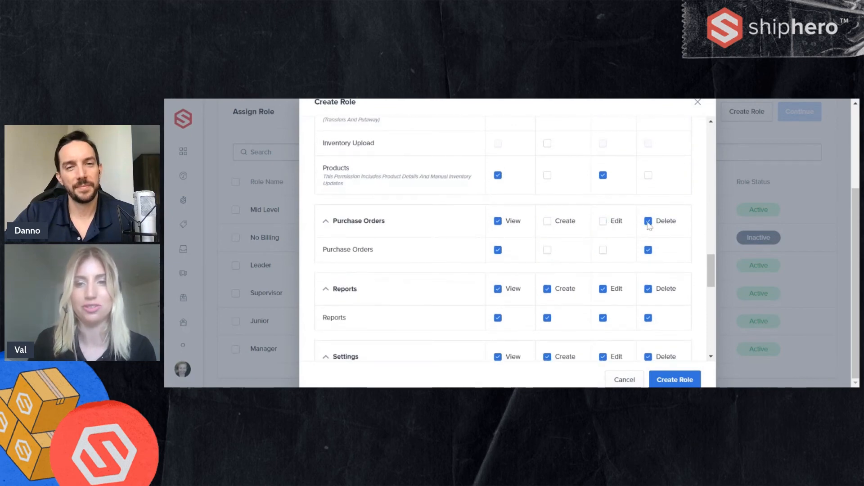
{"action": "scroll", "scroll_direction": "down", "scroll_amount": 3}
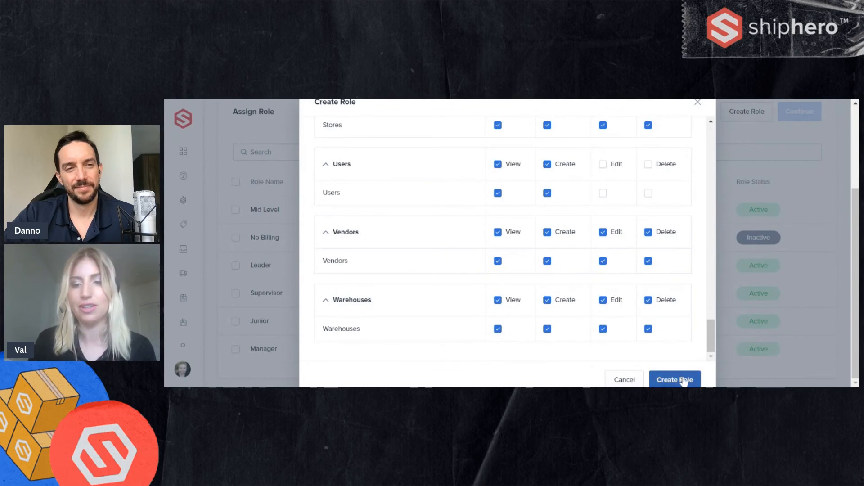
{"action": "left_click", "coordinate": [675, 380]}
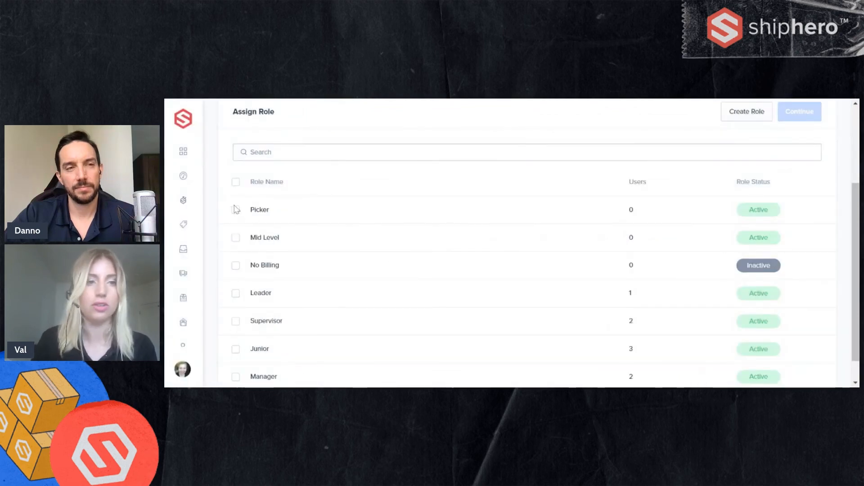
Assign the Picker role to Danno Test and view the Roles list
{"action": "left_click", "coordinate": [235, 210]}
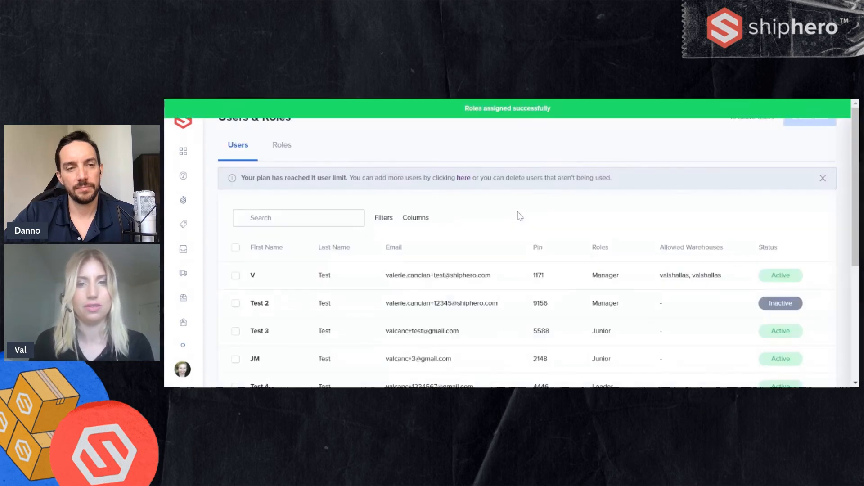
{"action": "scroll", "scroll_direction": "down", "scroll_amount": 3}
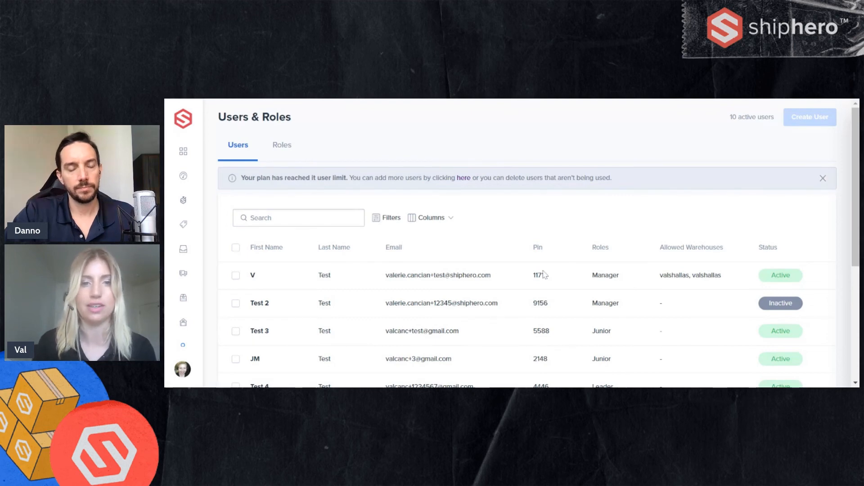
{"action": "mouse_move", "coordinate": [740, 136]}
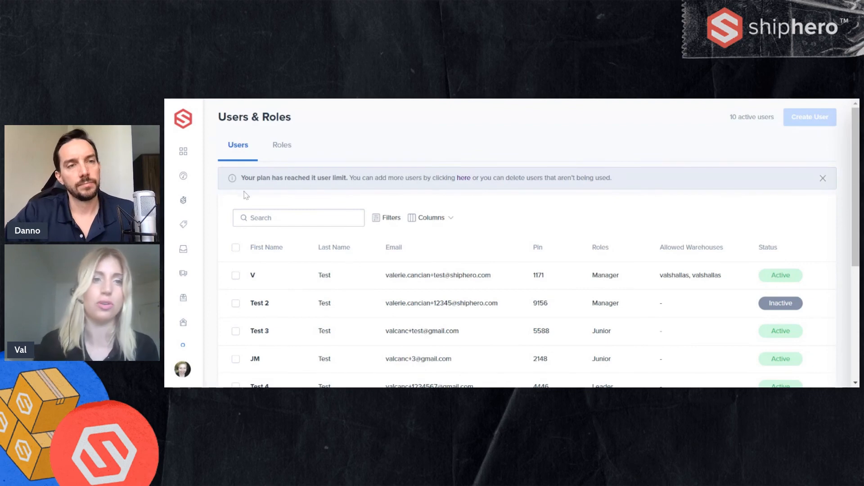
{"action": "left_click", "coordinate": [281, 145]}
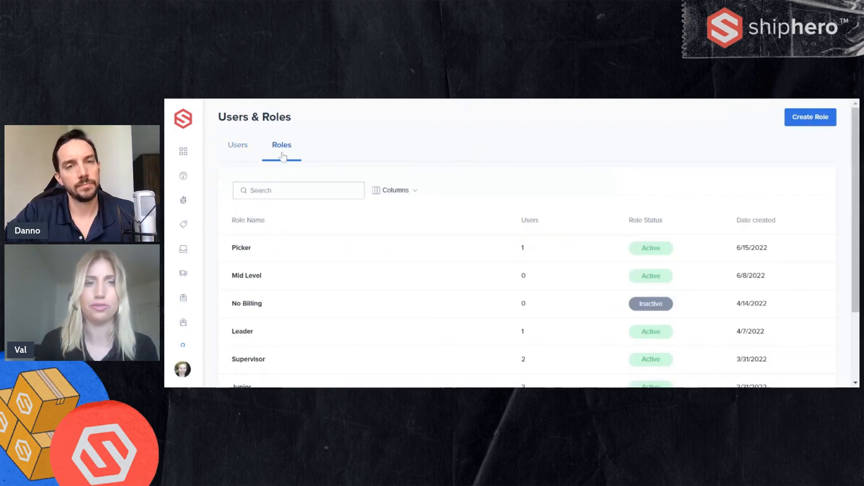
Try a new role based on Picker, then open the existing Picker role instead
{"action": "left_click", "coordinate": [809, 117]}
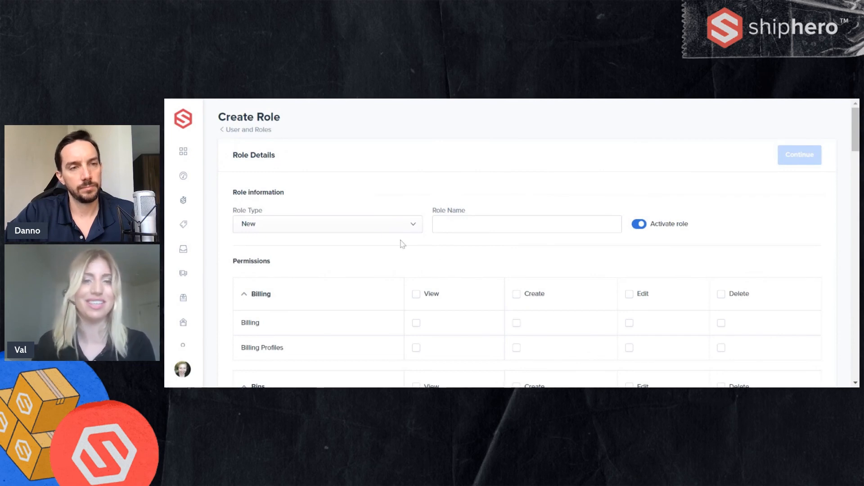
{"action": "left_click", "coordinate": [327, 224]}
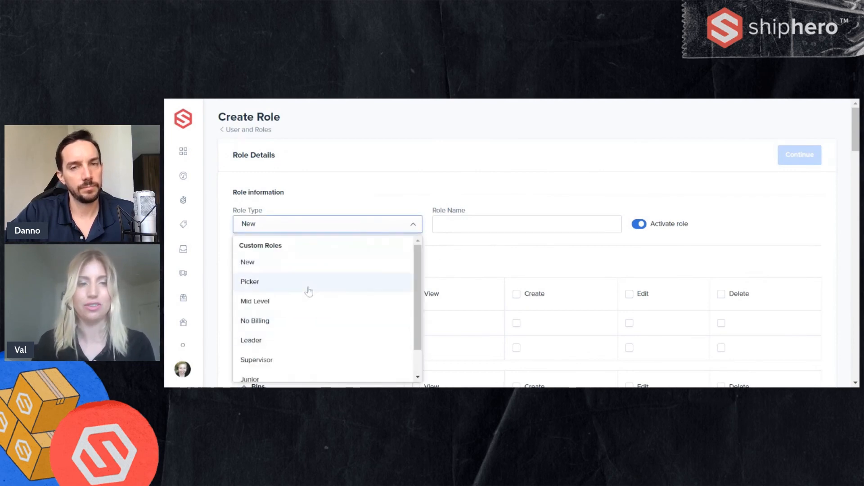
{"action": "left_click", "coordinate": [250, 281]}
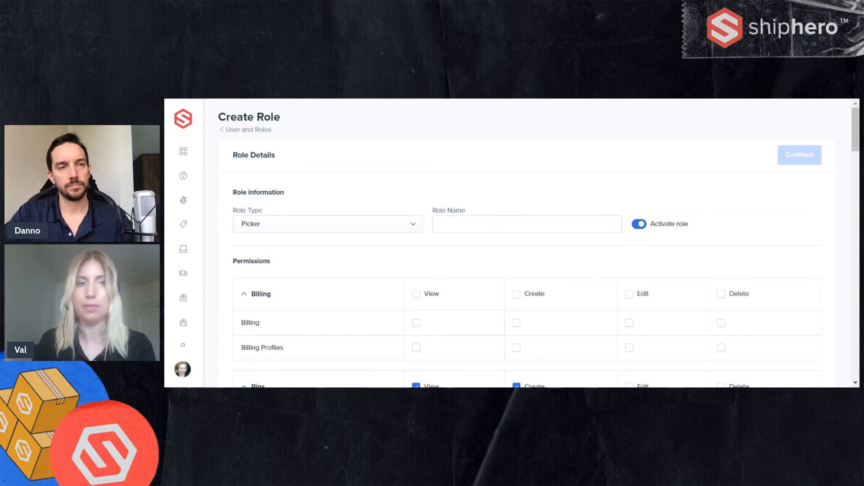
{"action": "left_click", "coordinate": [247, 129]}
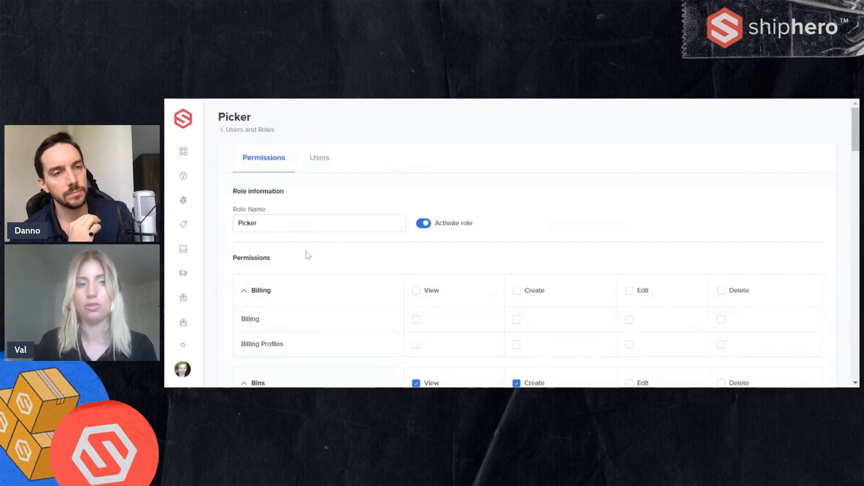
Add Billing view to the Picker role, save, and view its assigned users
{"action": "scroll", "scroll_direction": "down", "scroll_amount": 3}
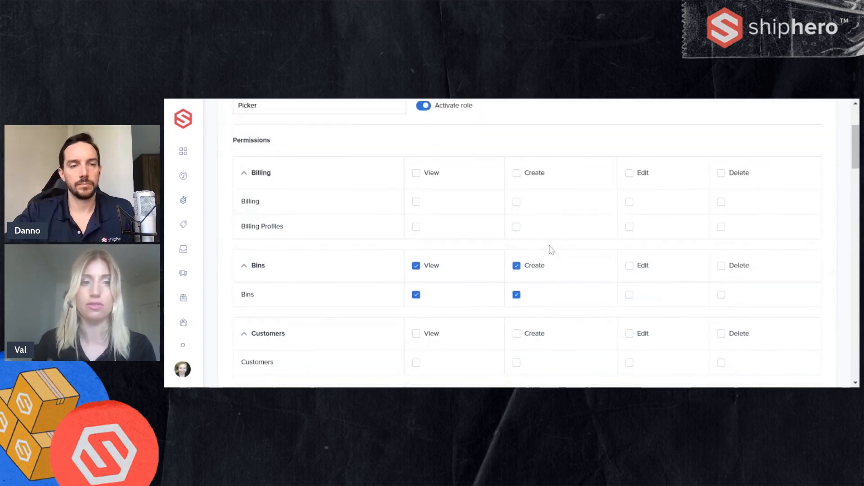
{"action": "scroll", "scroll_direction": "down", "scroll_amount": 3}
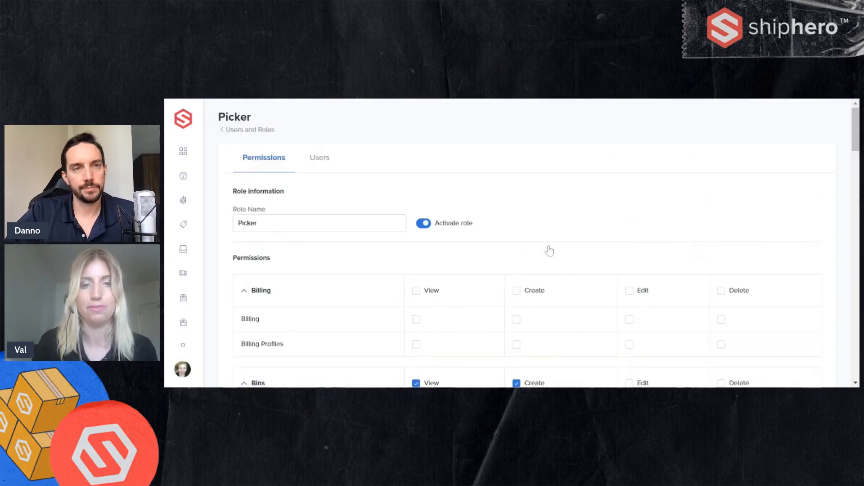
{"action": "left_click", "coordinate": [416, 291]}
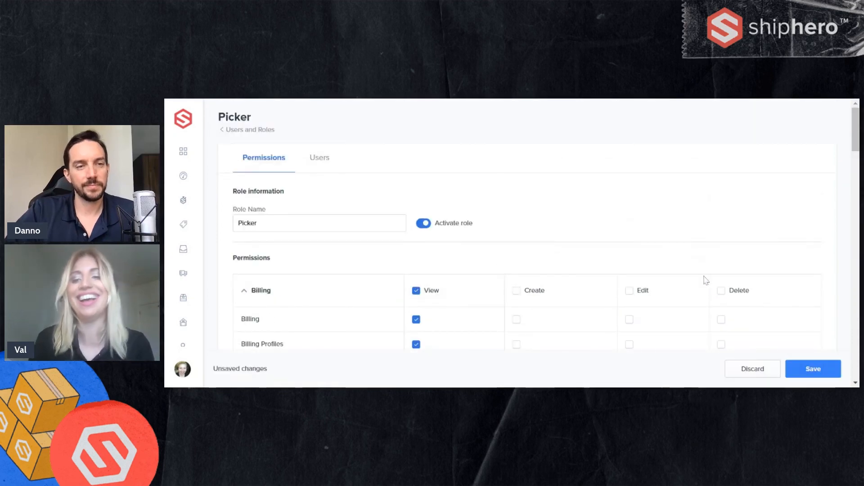
{"action": "mouse_move", "coordinate": [517, 239]}
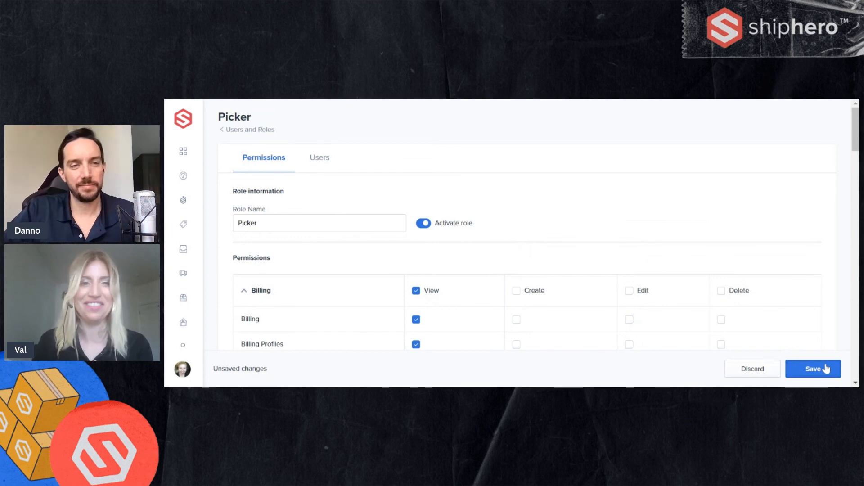
{"action": "left_click", "coordinate": [813, 368]}
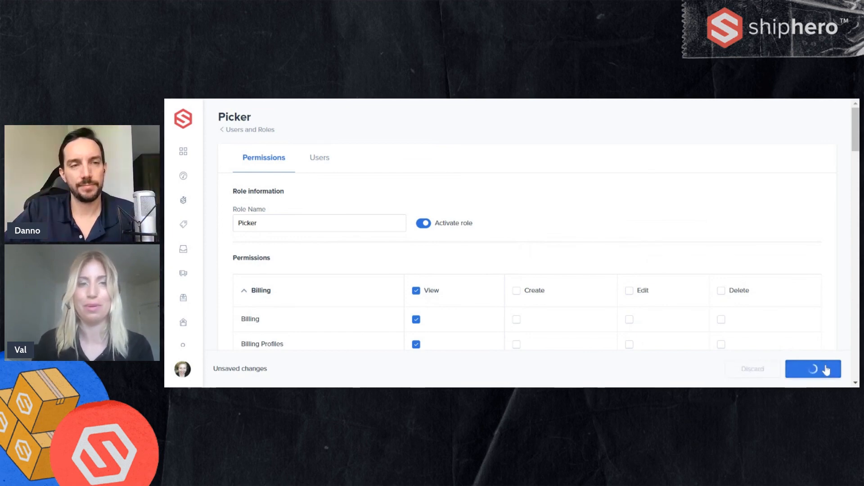
{"action": "left_click", "coordinate": [813, 369]}
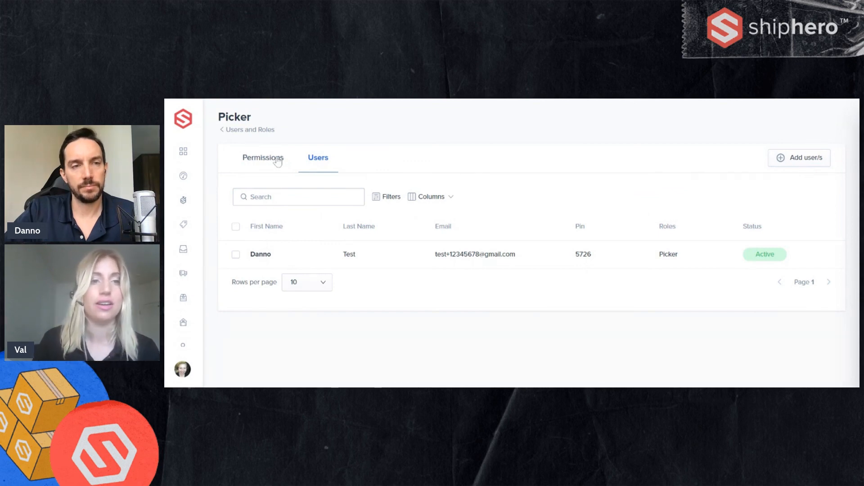
Leave the Picker role via the Users and Roles breadcrumb and show the Users tab
{"action": "left_click", "coordinate": [263, 158]}
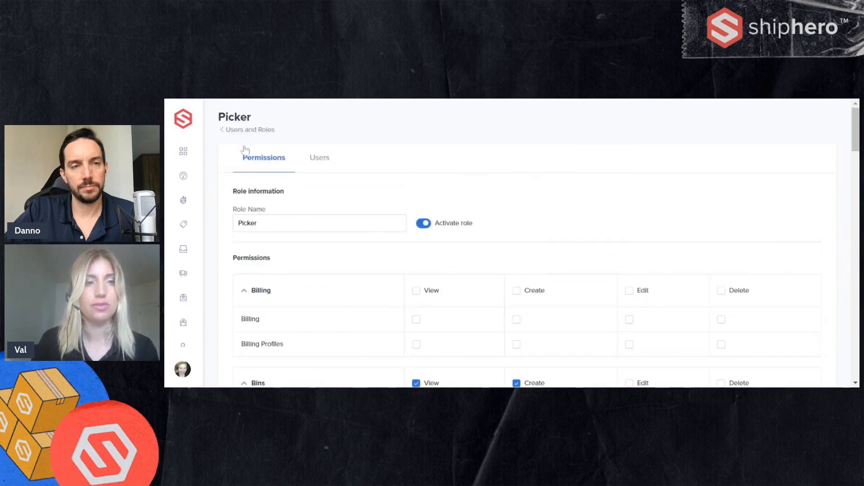
{"action": "left_click", "coordinate": [249, 130]}
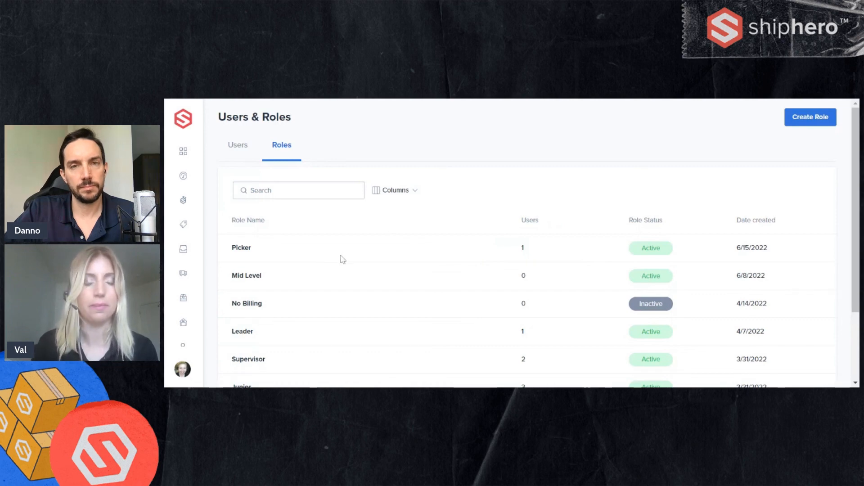
{"action": "left_click", "coordinate": [238, 145]}
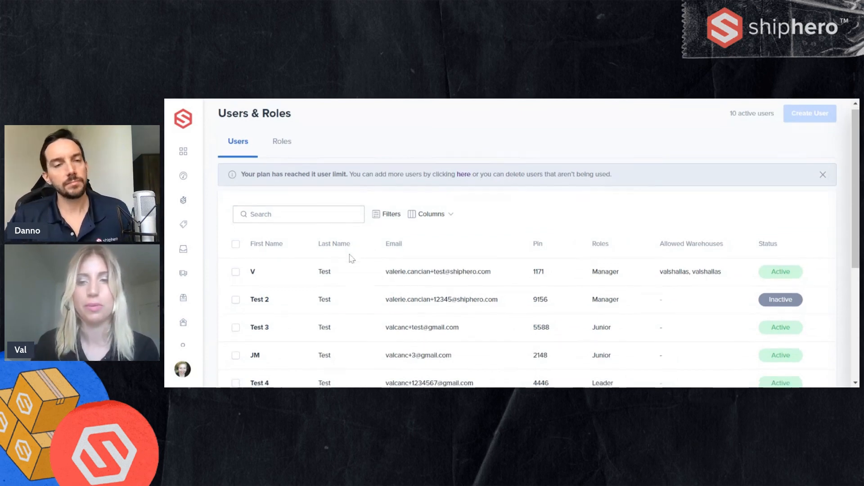
{"action": "scroll", "scroll_direction": "down", "scroll_amount": 3}
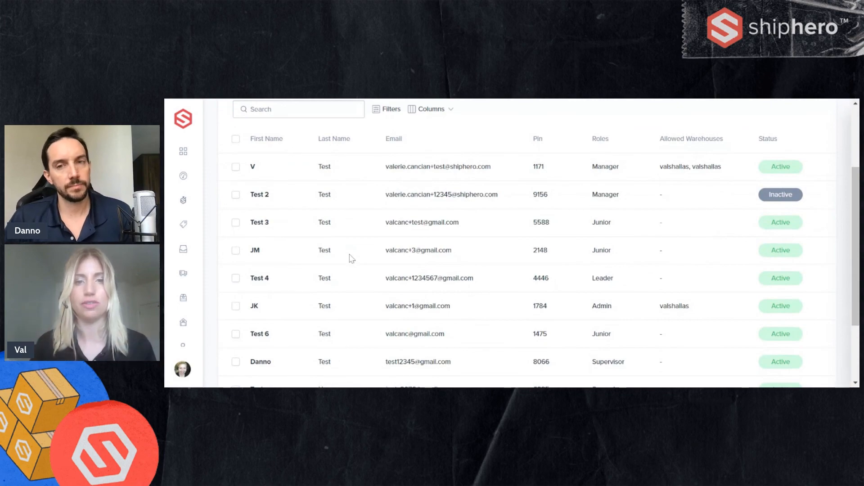
{"action": "scroll", "scroll_direction": "down", "scroll_amount": 3}
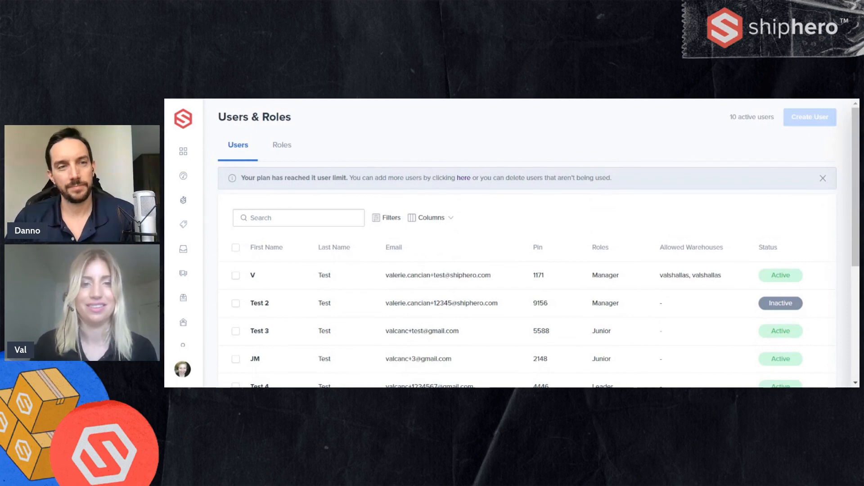
{"action": "mouse_move", "coordinate": [471, 245]}
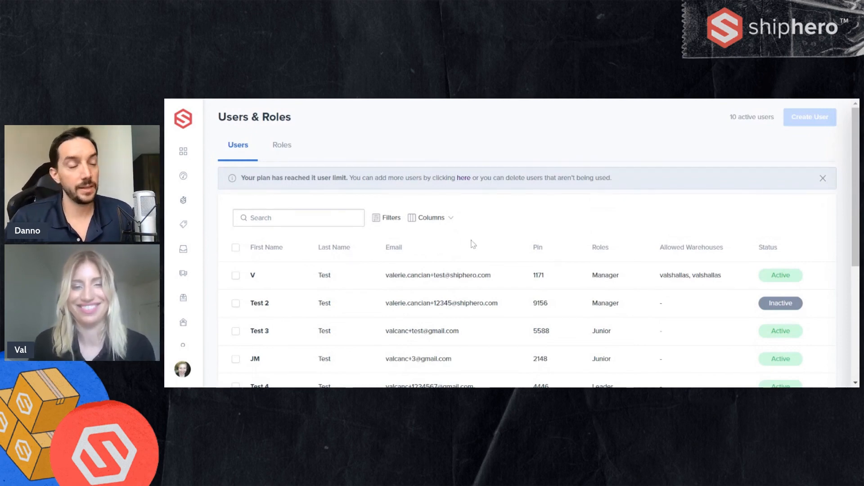
{"action": "scroll", "scroll_direction": "down", "scroll_amount": 3}
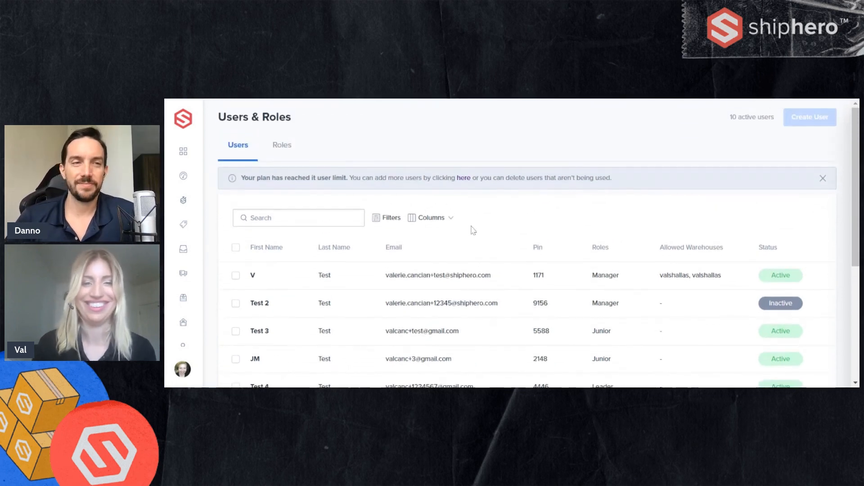
{"action": "scroll", "scroll_direction": "down", "scroll_amount": 3}
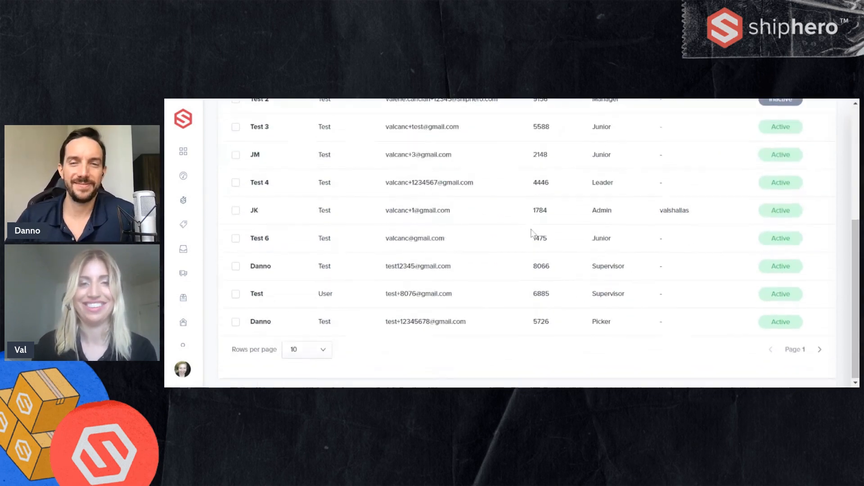